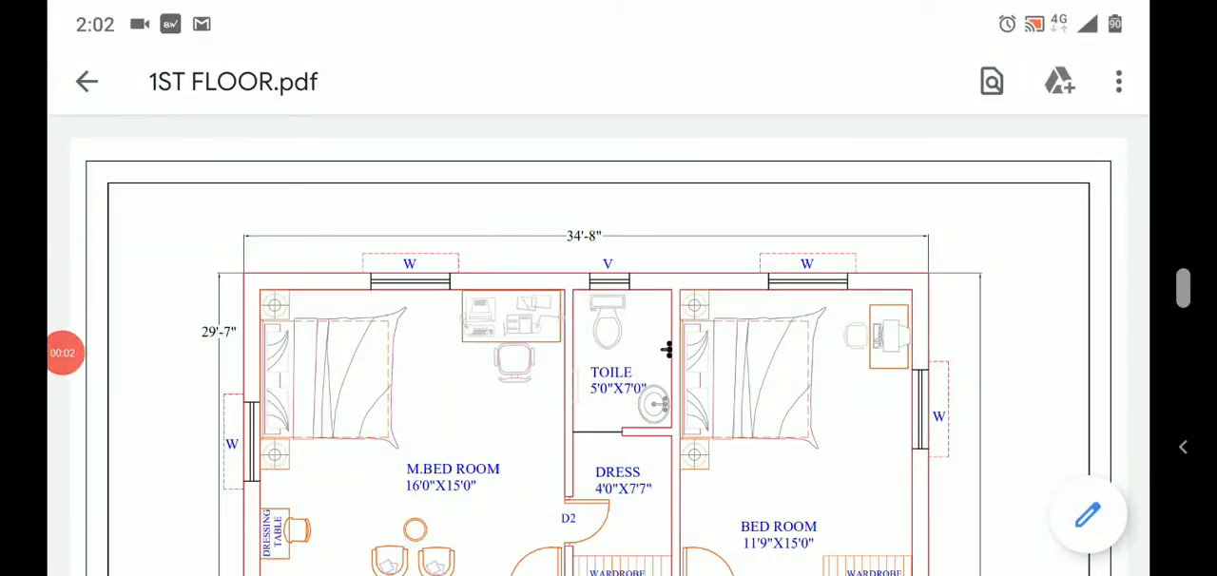
# - Scroll 1ST FLOOR.pdf from the bedrooms down to the door/window schedule and title block
pyautogui.scroll(-3)
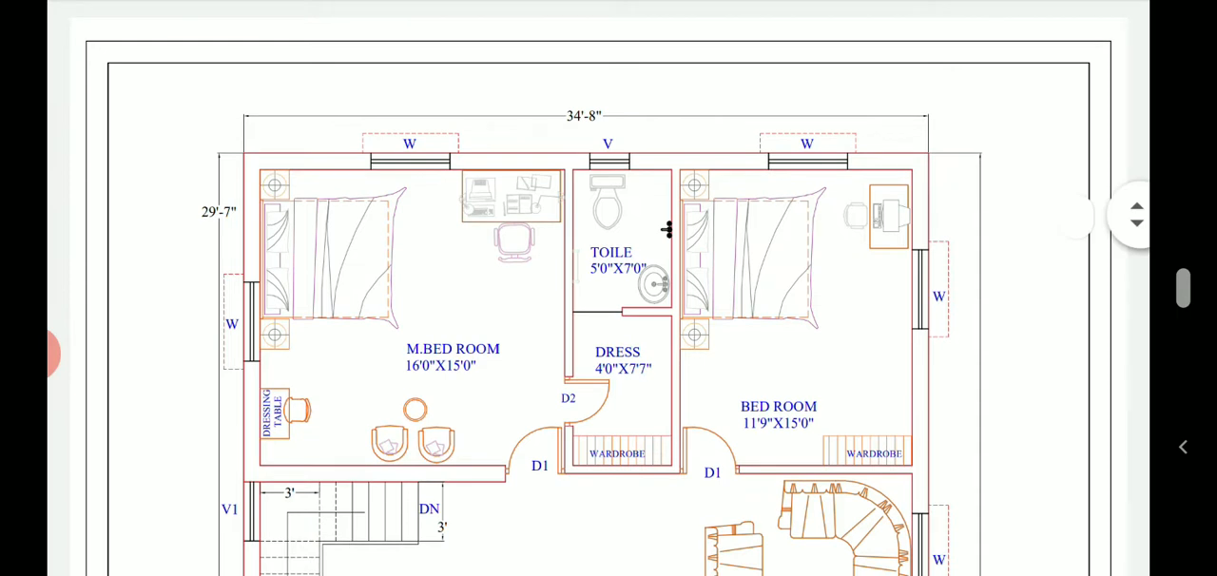
pyautogui.scroll(-3)
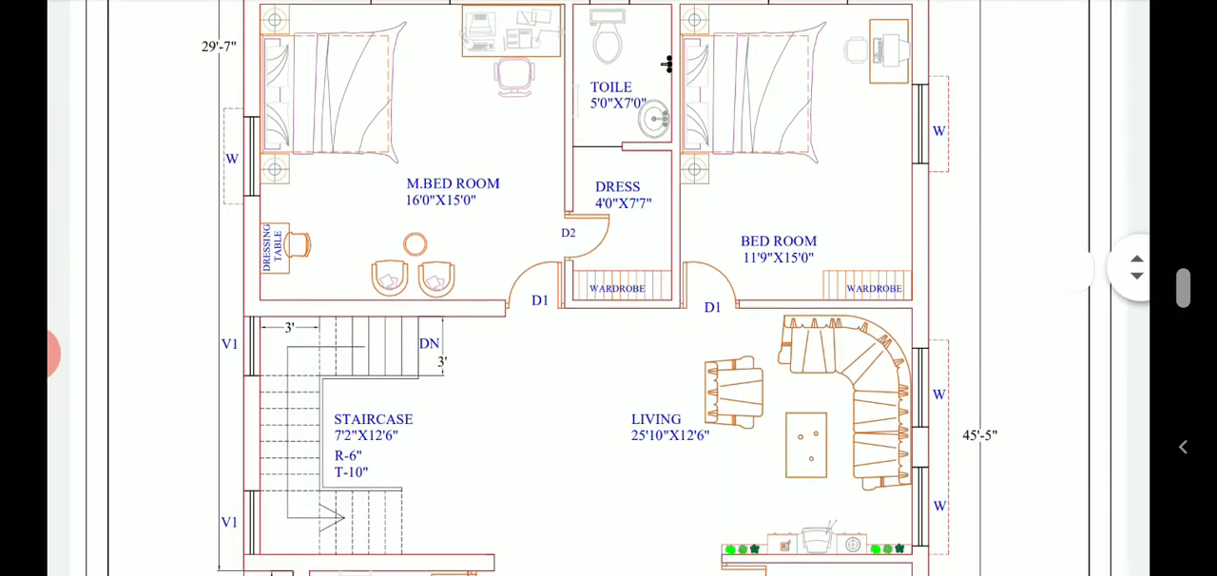
pyautogui.scroll(-3)
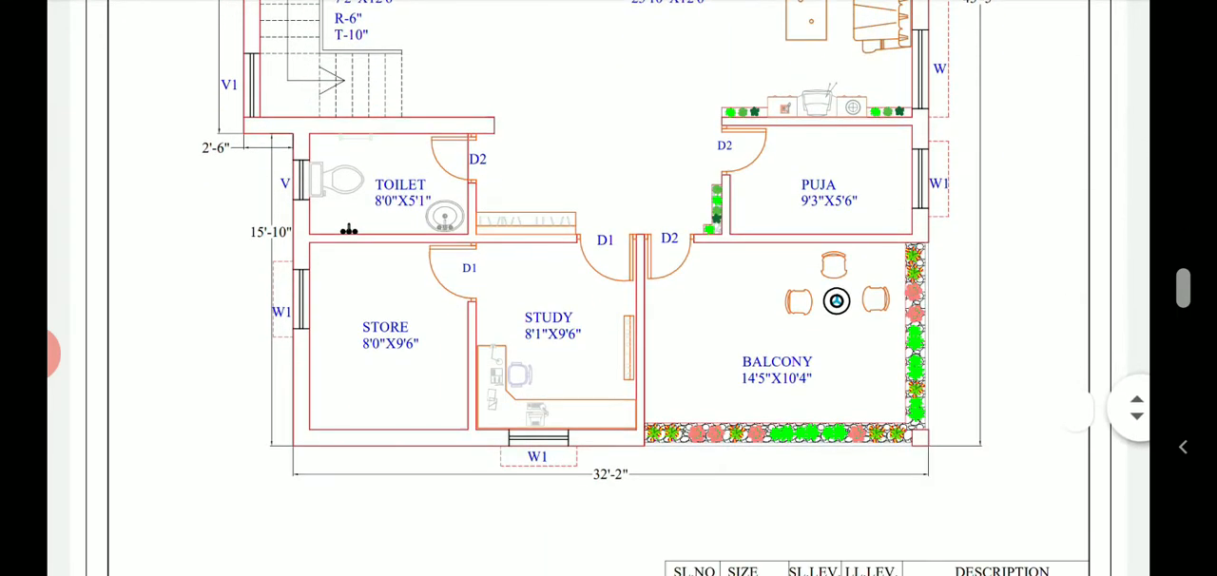
pyautogui.scroll(-3)
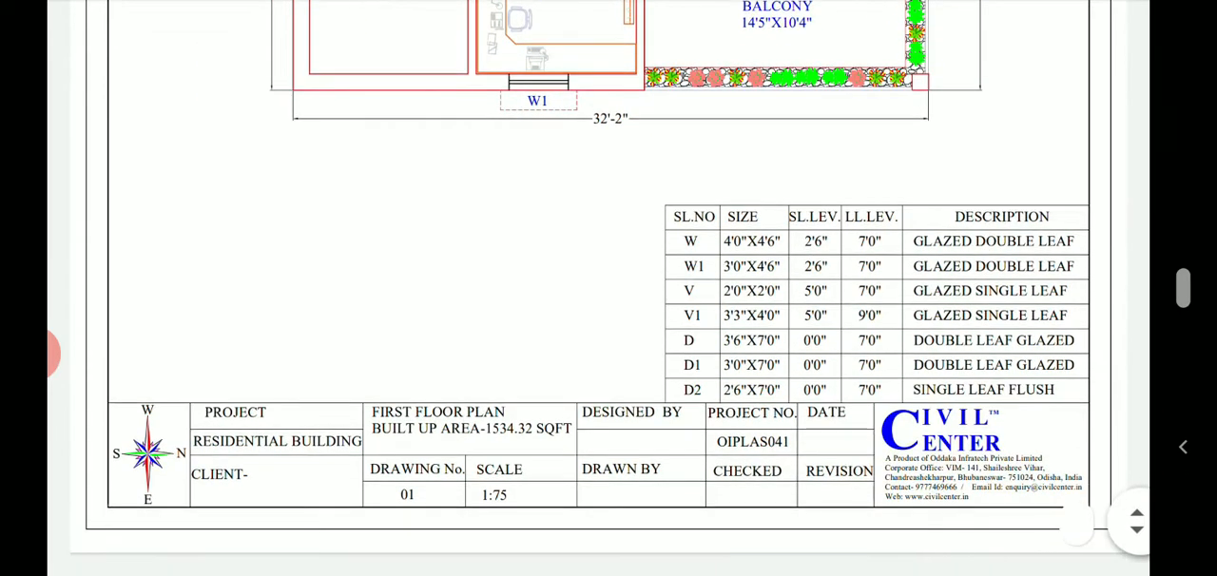
pyautogui.scroll(-3)
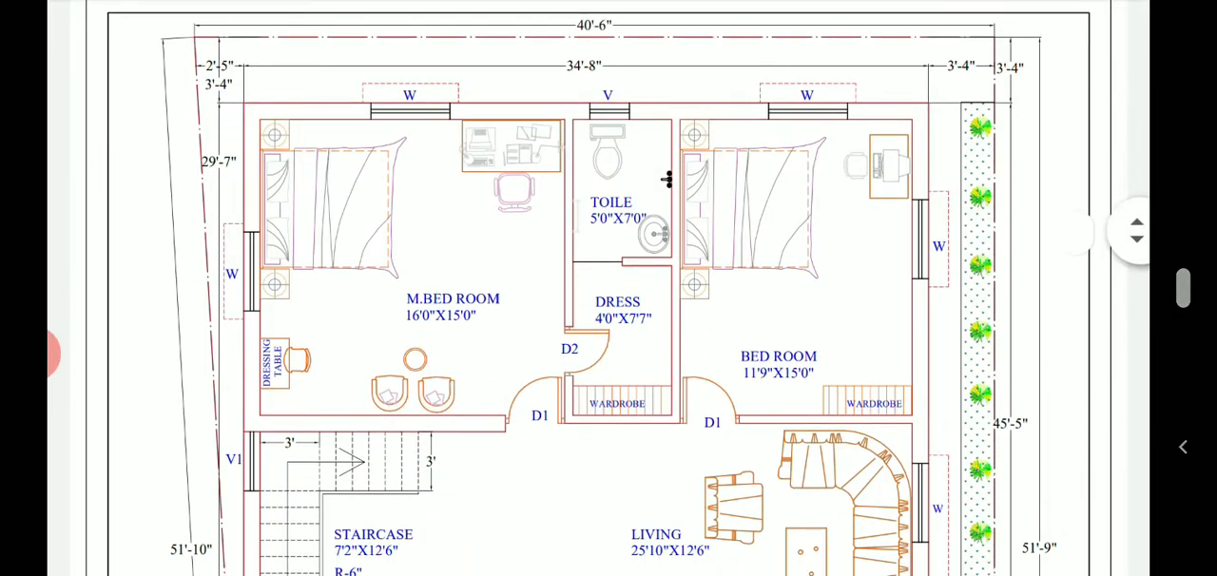
# - Scroll the second plan past the portico, kitchen and road to the door schedule
pyautogui.scroll(-3)
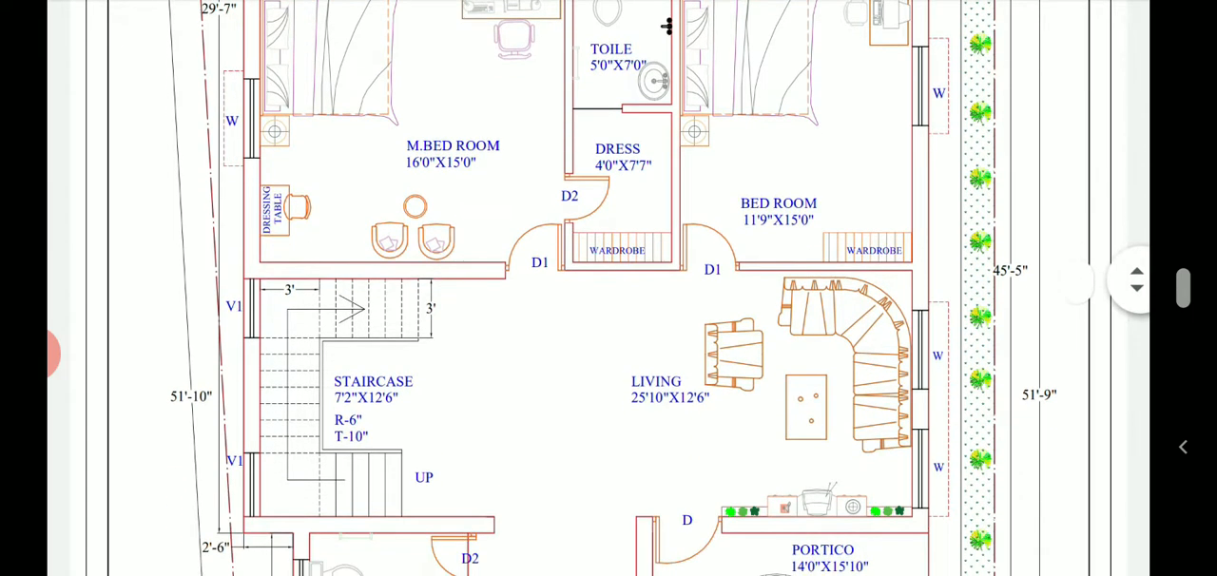
pyautogui.scroll(-3)
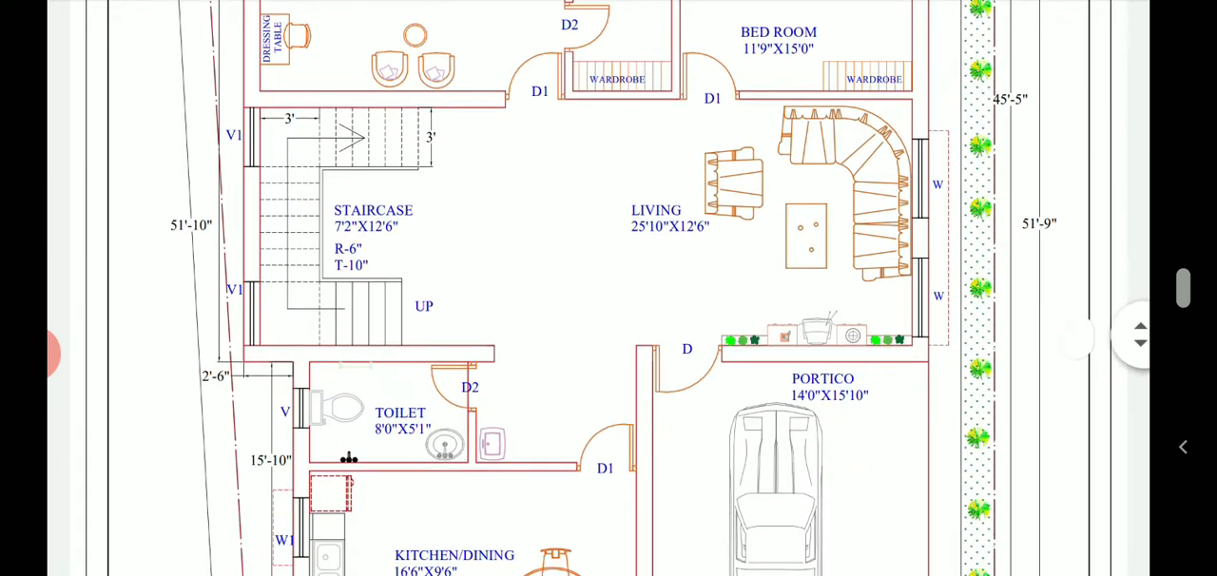
pyautogui.scroll(-3)
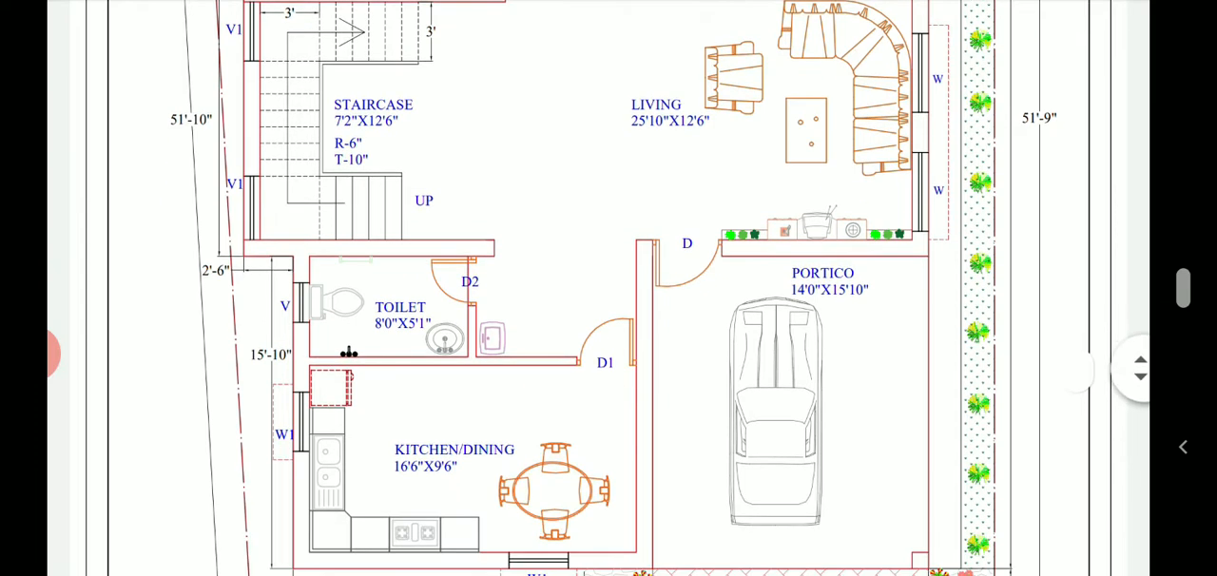
pyautogui.scroll(-3)
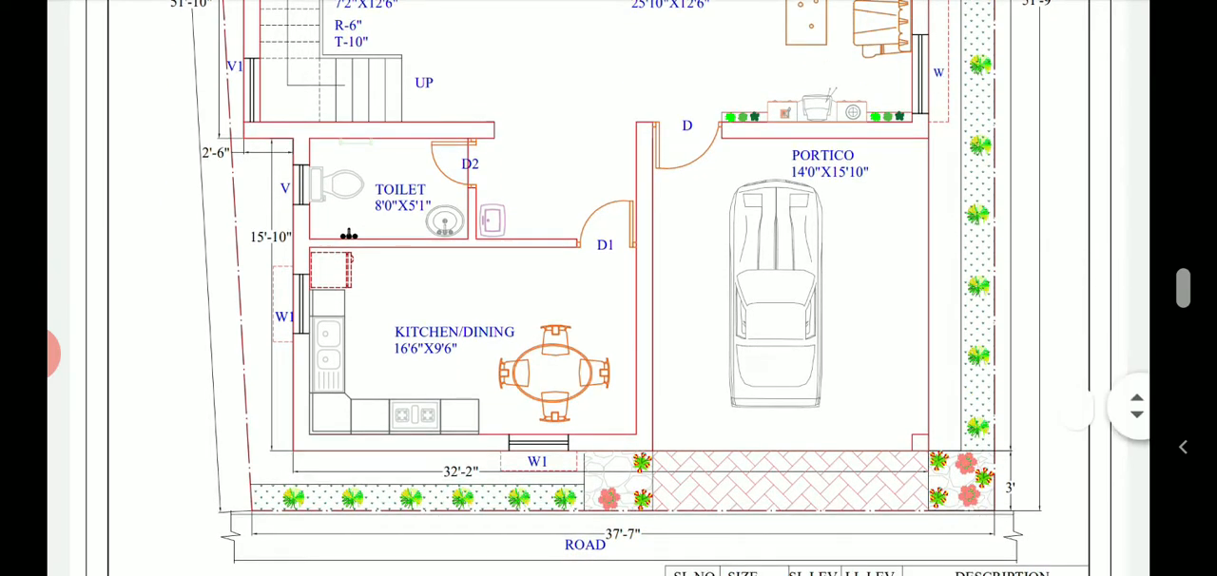
pyautogui.scroll(-3)
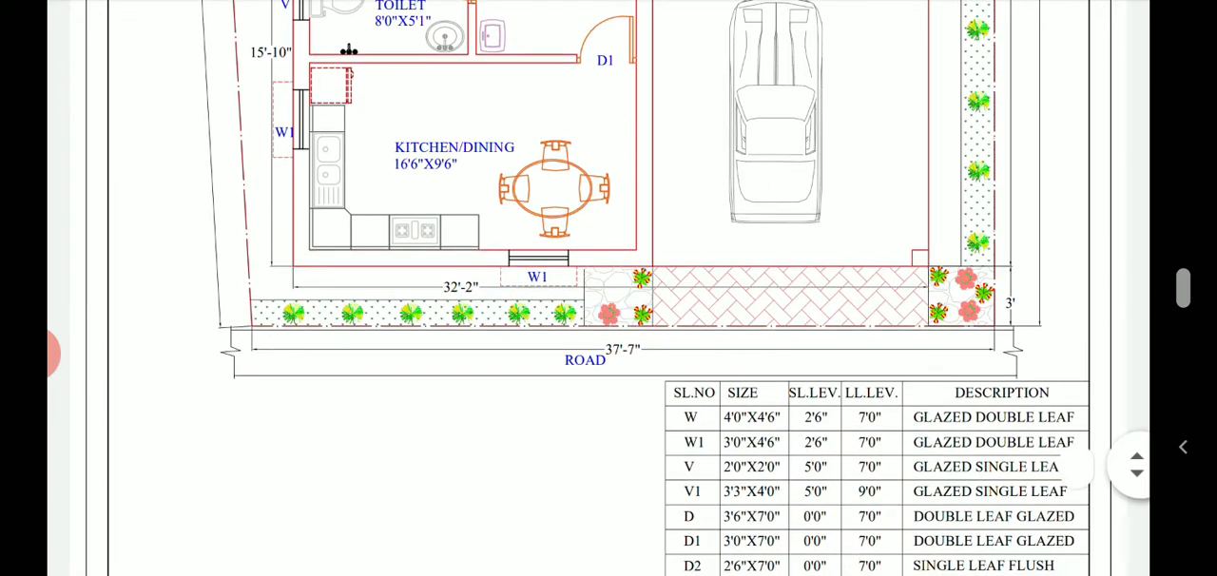
pyautogui.scroll(-3)
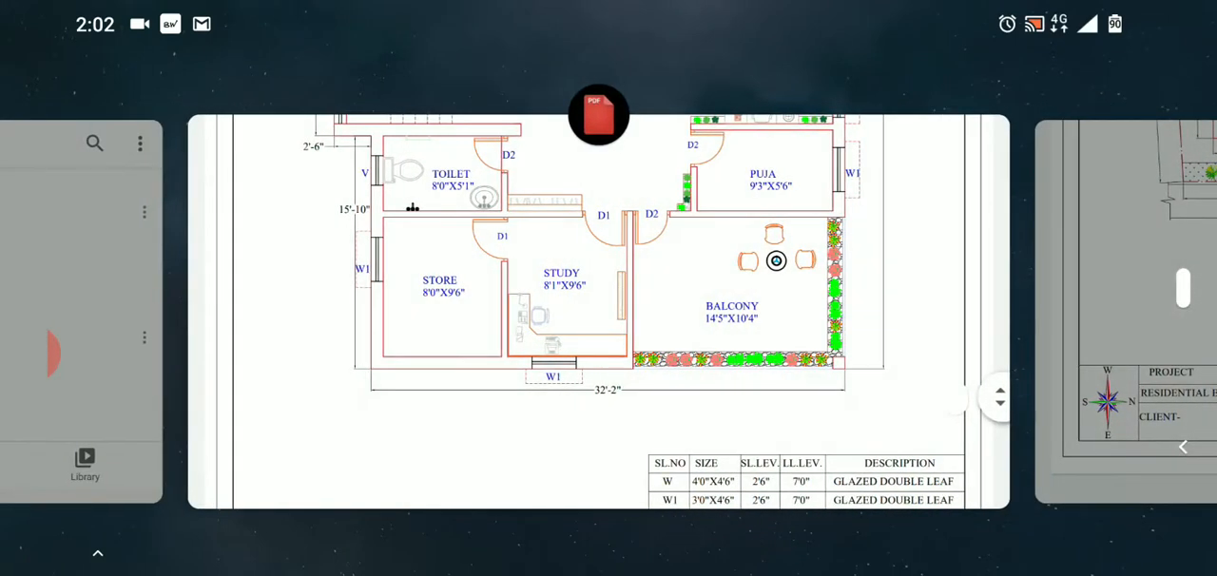
# - Reopen 1ST FLOOR.pdf from recent apps and scroll through store, study and balcony
pyautogui.click(599, 115)
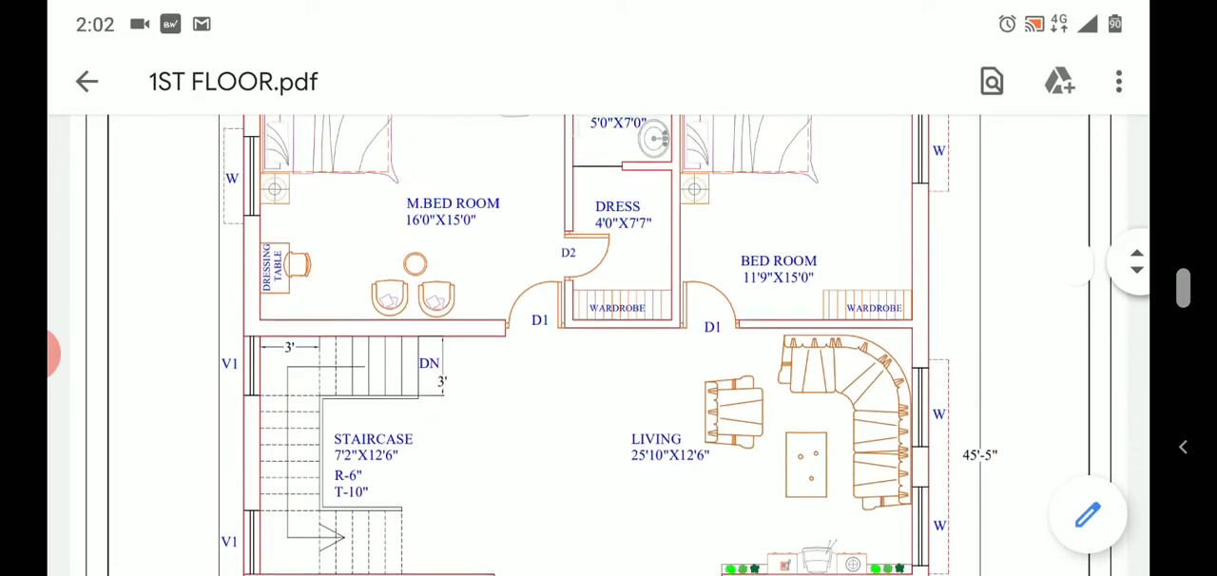
pyautogui.scroll(-3)
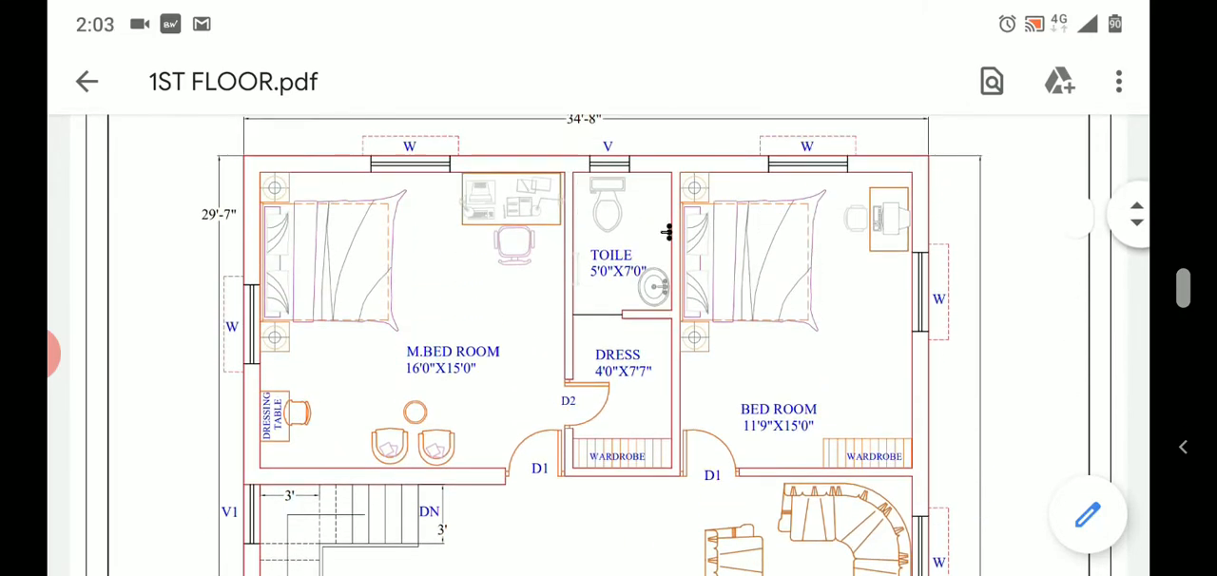
pyautogui.scroll(-3)
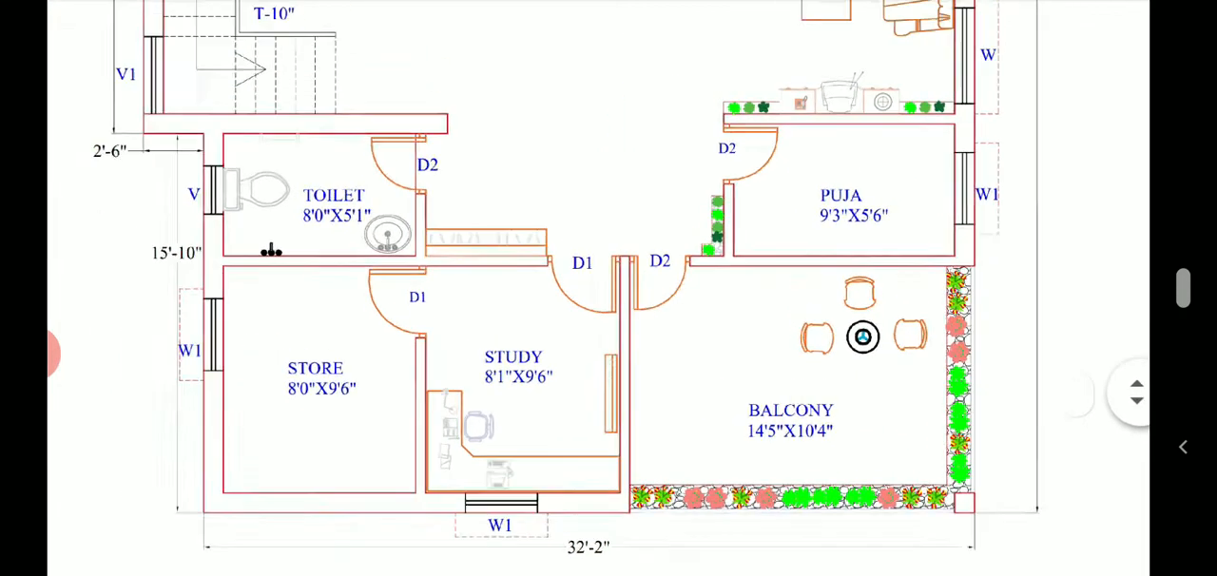
pyautogui.scroll(-3)
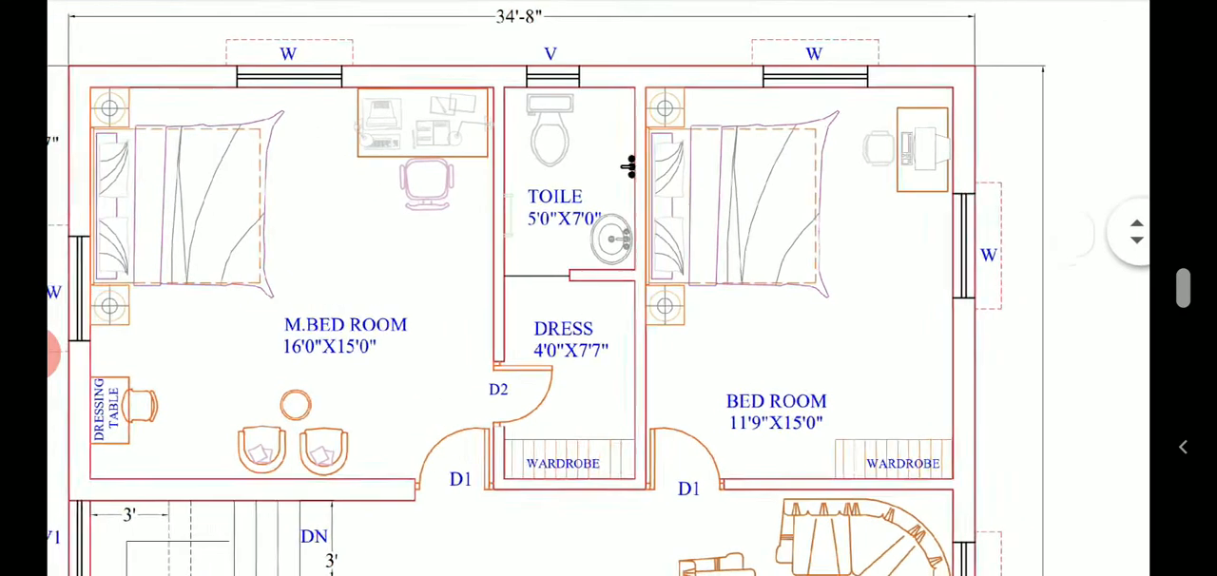
# - Pan the zoomed plan from the living room down to puja, toilet, store, study and balcony
pyautogui.scroll(-3)
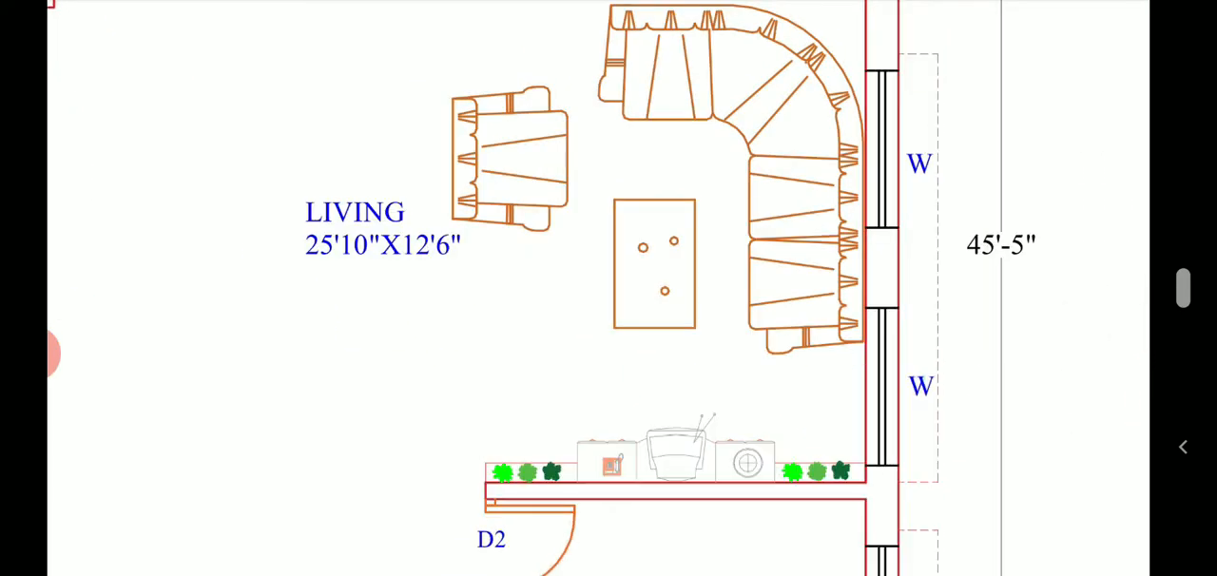
pyautogui.scroll(-3)
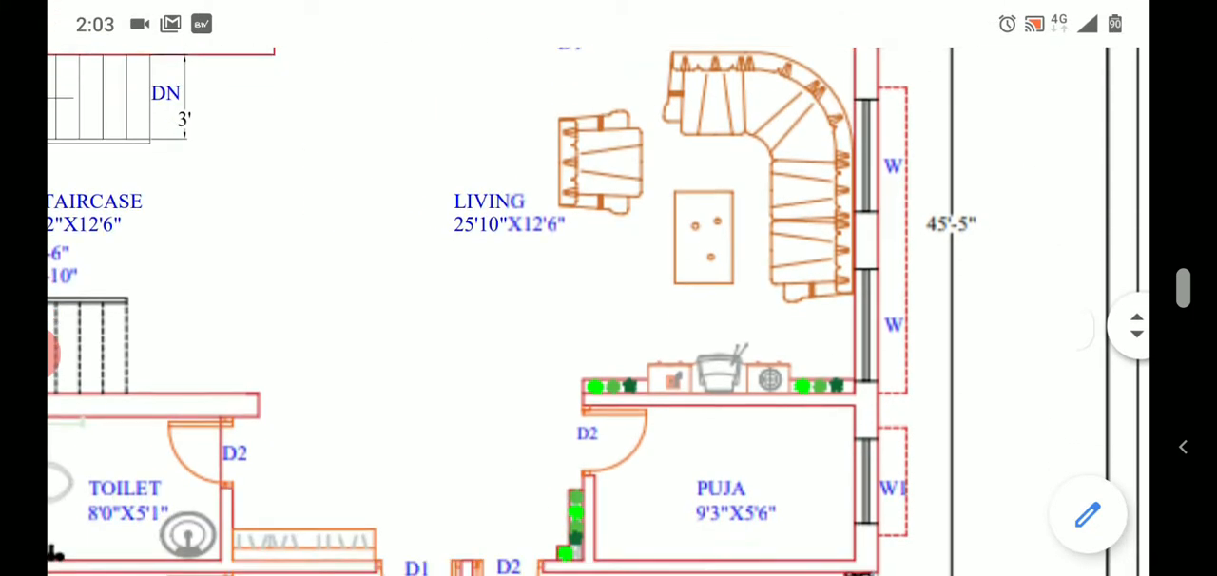
pyautogui.scroll(-3)
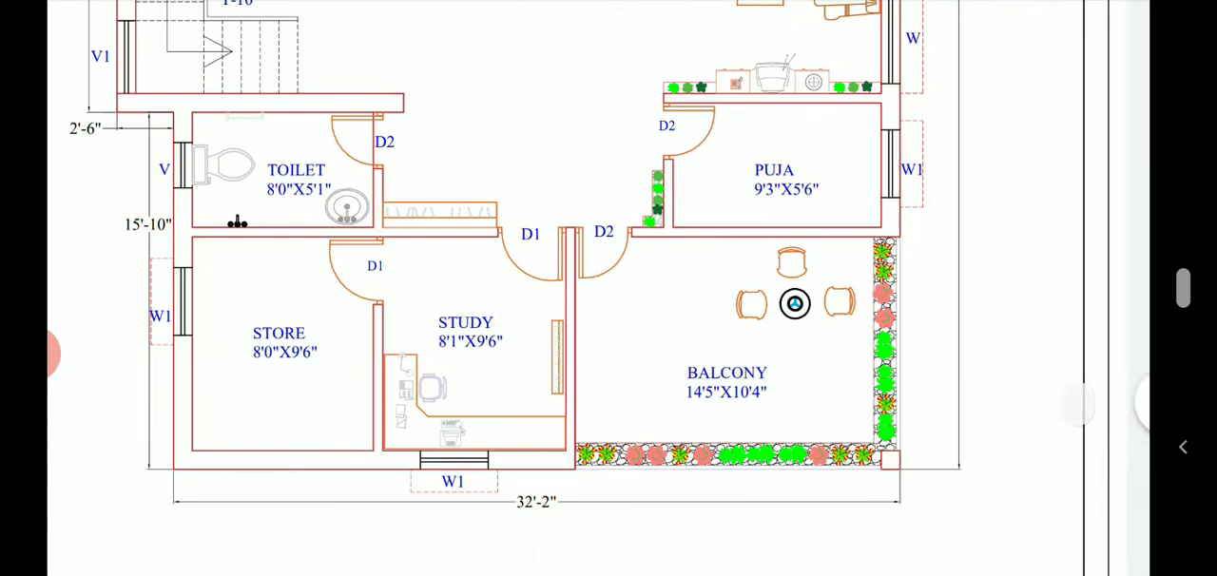
# - Pan around the rear rooms and zoom out to the full plan, bedrooms through balcony
pyautogui.scroll(-3)
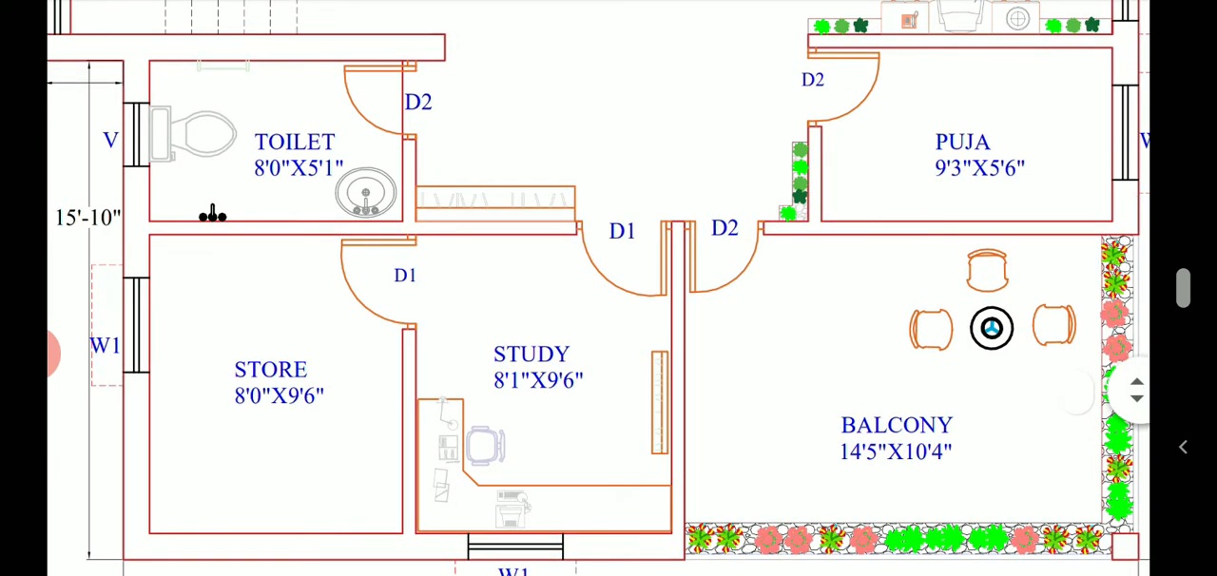
pyautogui.scroll(-3)
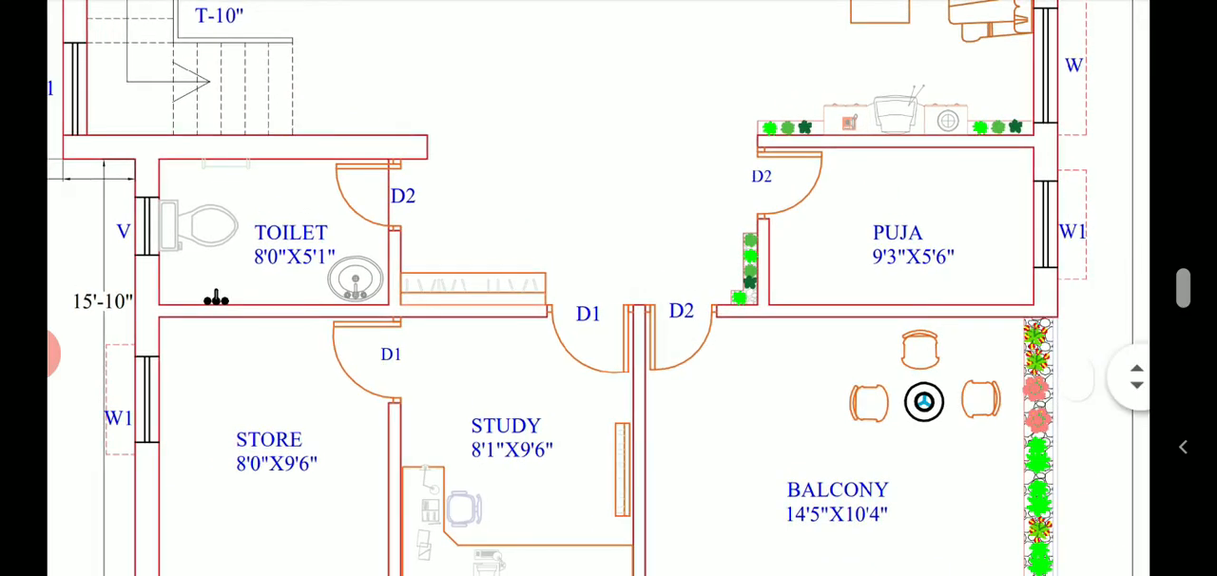
pyautogui.scroll(-3)
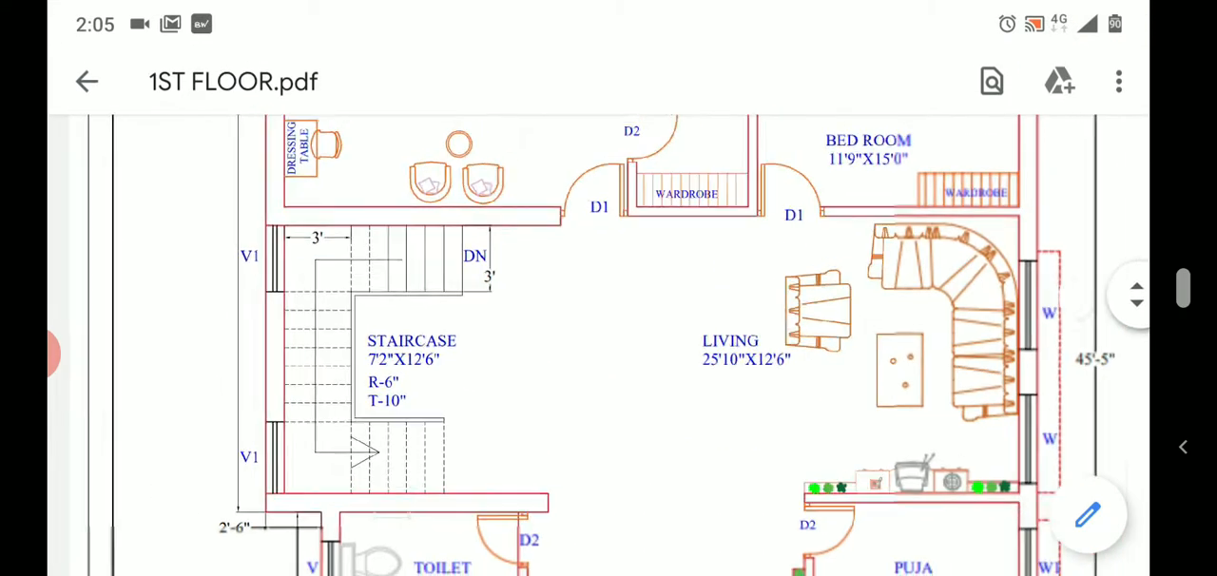
pyautogui.scroll(-3)
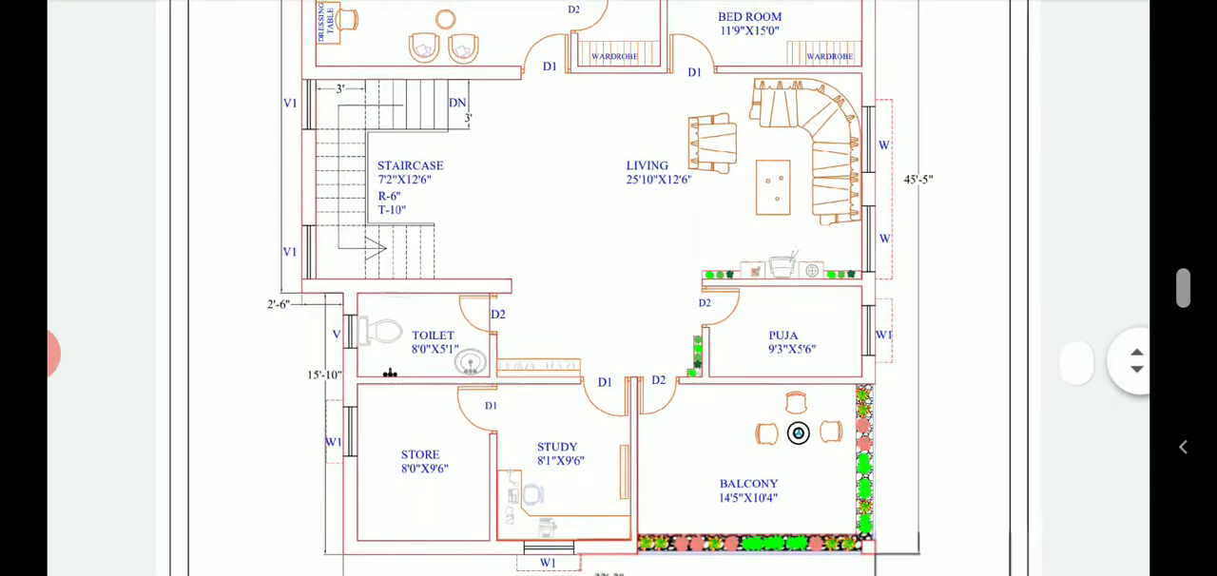
pyautogui.scroll(-3)
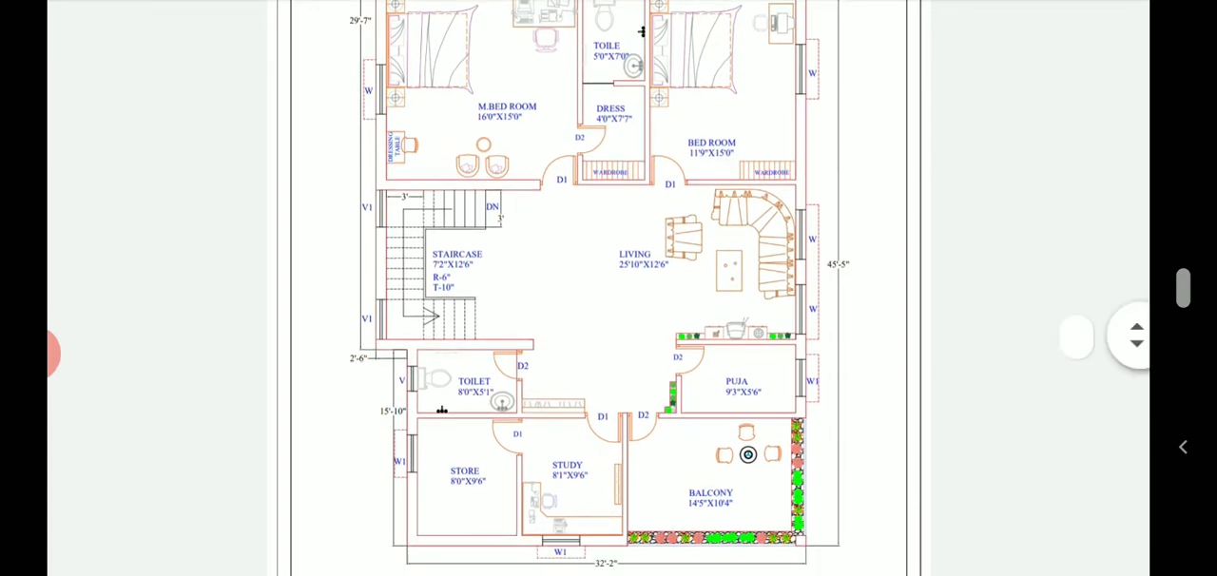
# - Scroll down to the door and window schedule table
pyautogui.scroll(-3)
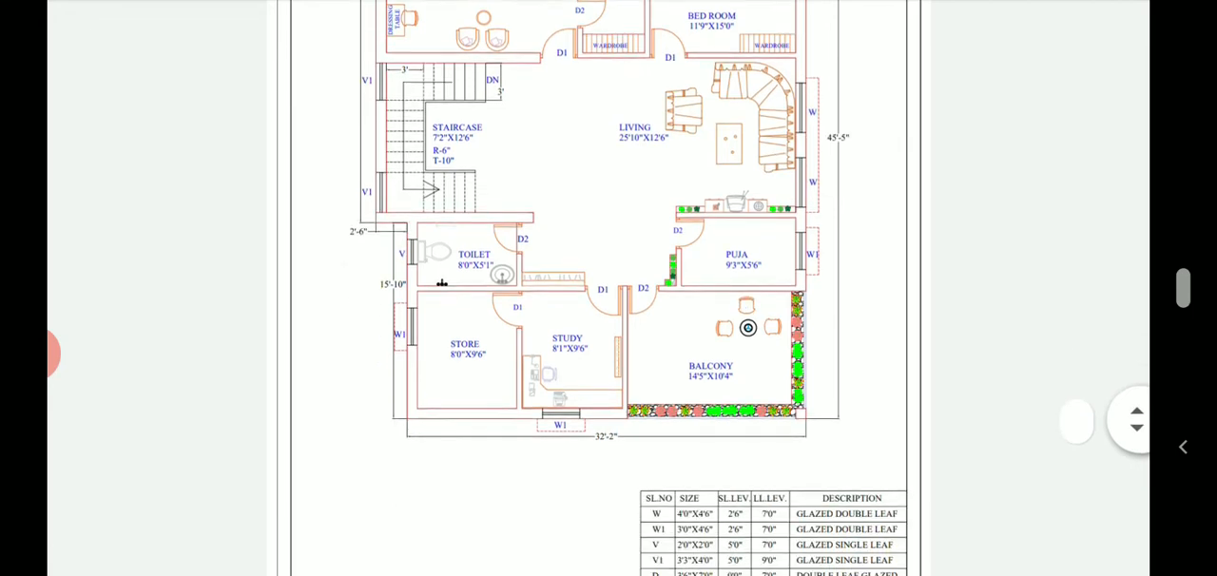
pyautogui.scroll(-3)
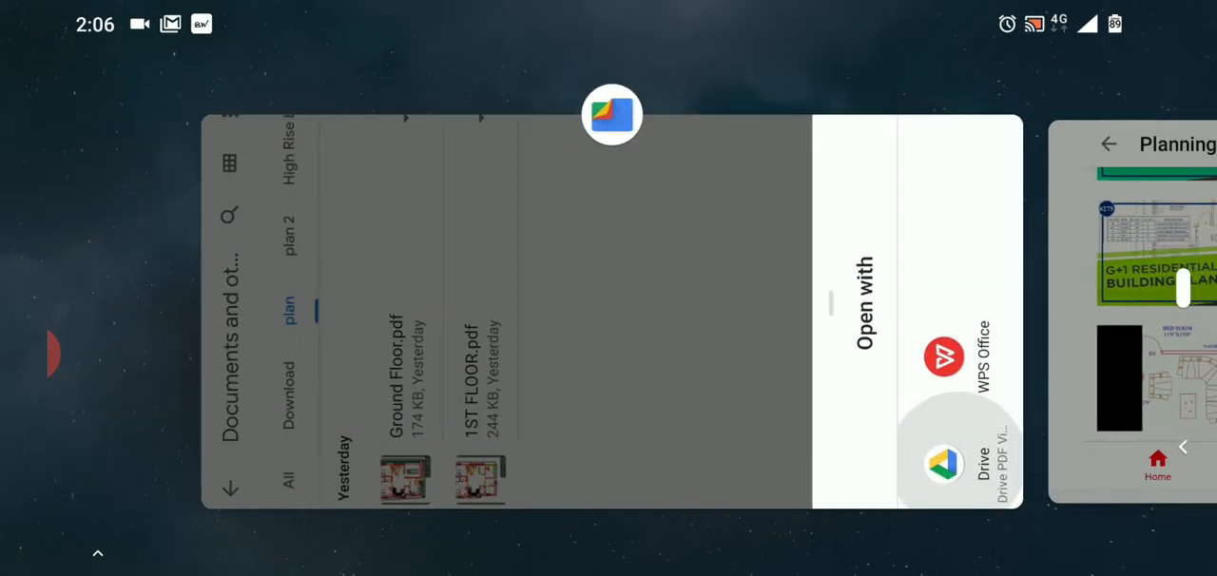
# - Reopen 1ST FLOOR.pdf and review staircase and living room down to store, study and balcony
pyautogui.click(942, 464)
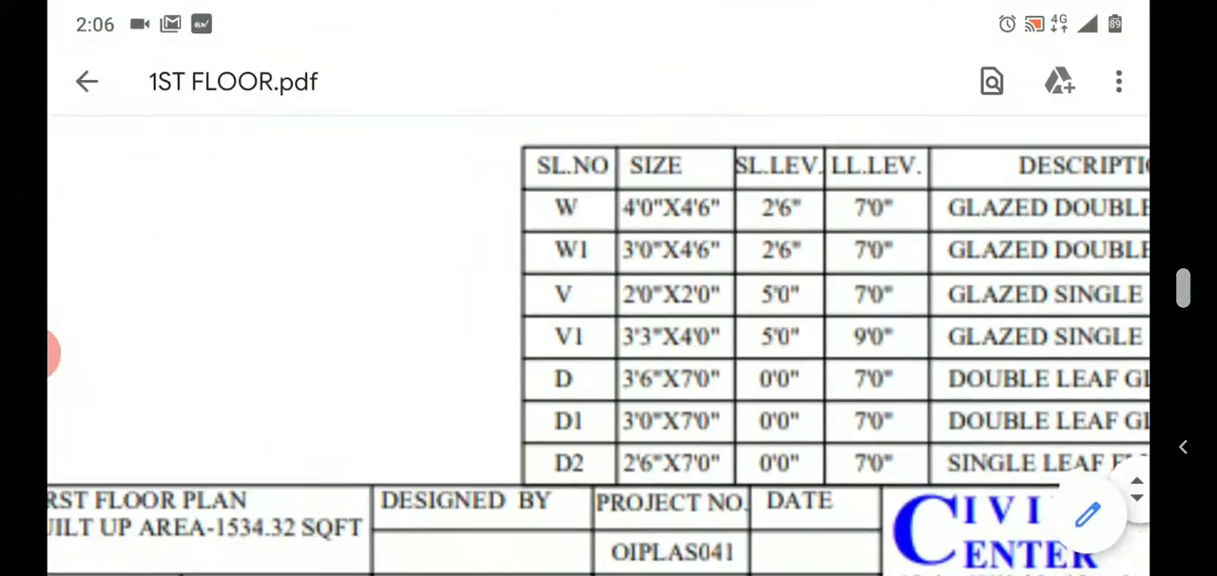
pyautogui.scroll(-3)
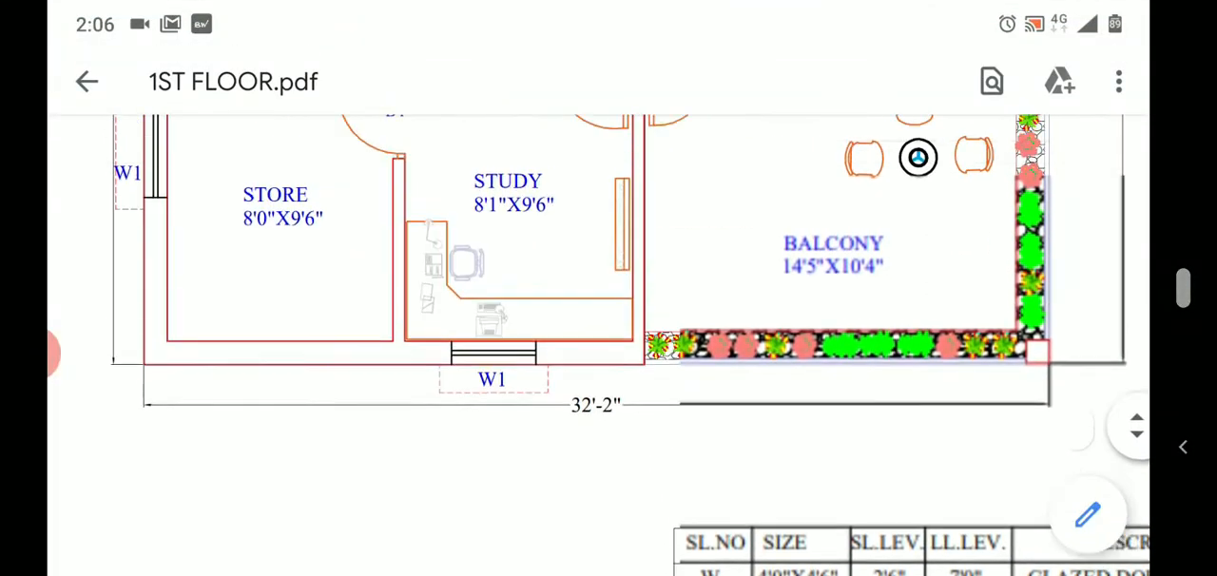
pyautogui.scroll(-3)
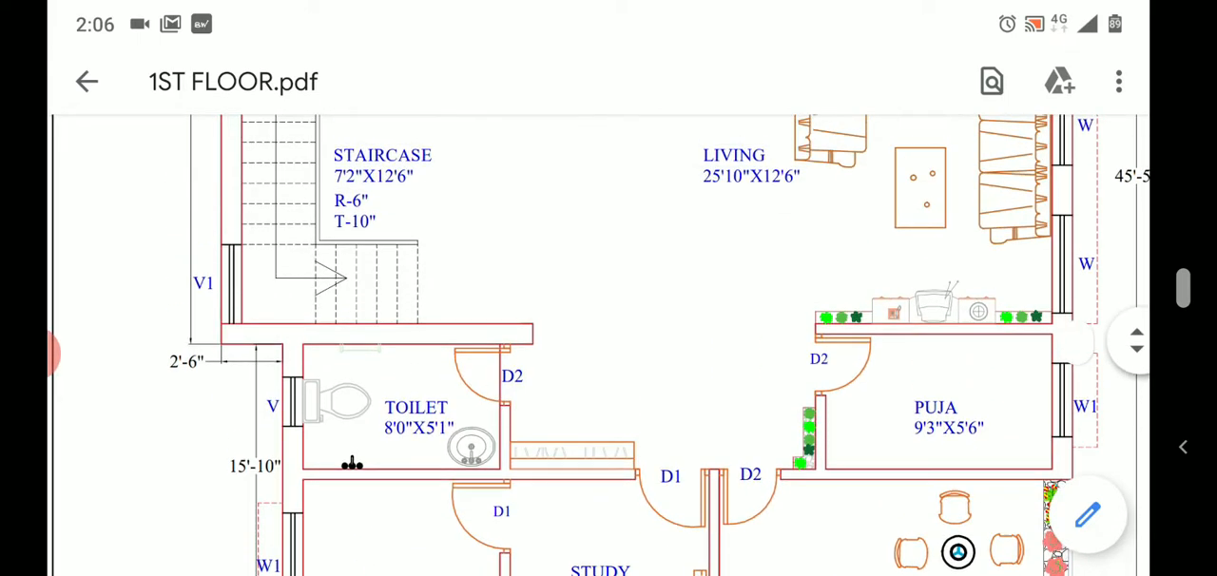
pyautogui.scroll(-3)
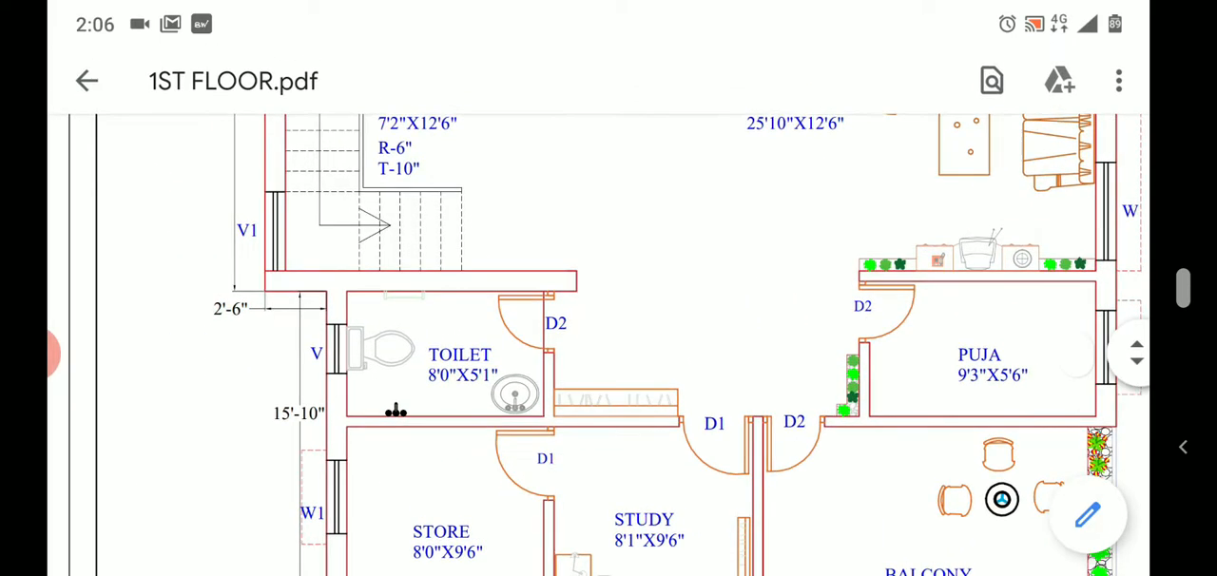
pyautogui.scroll(-3)
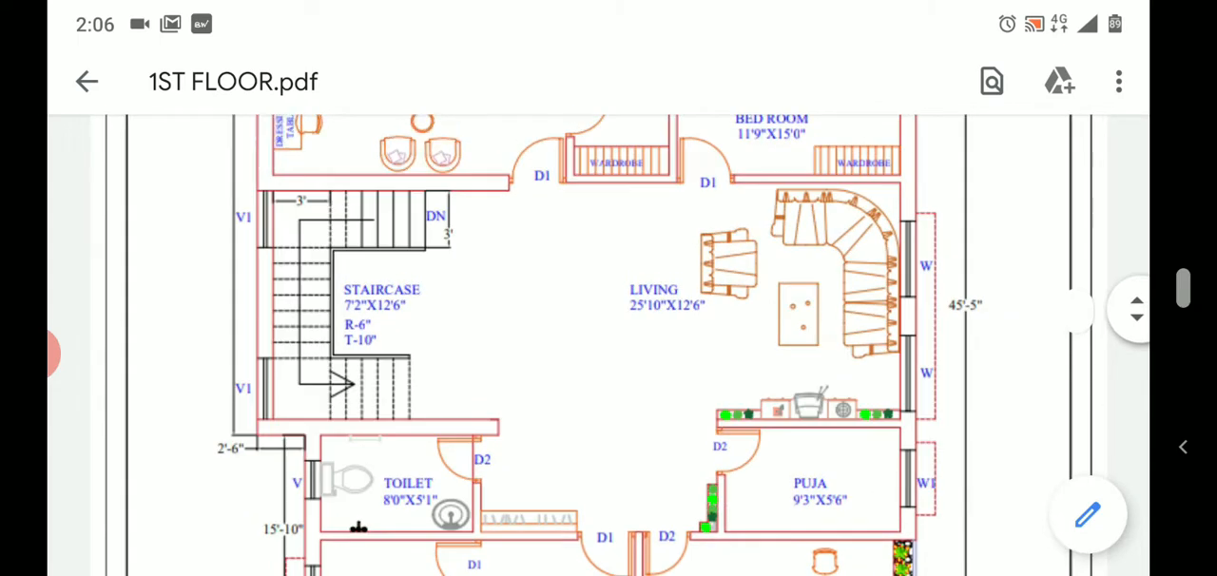
pyautogui.scroll(-3)
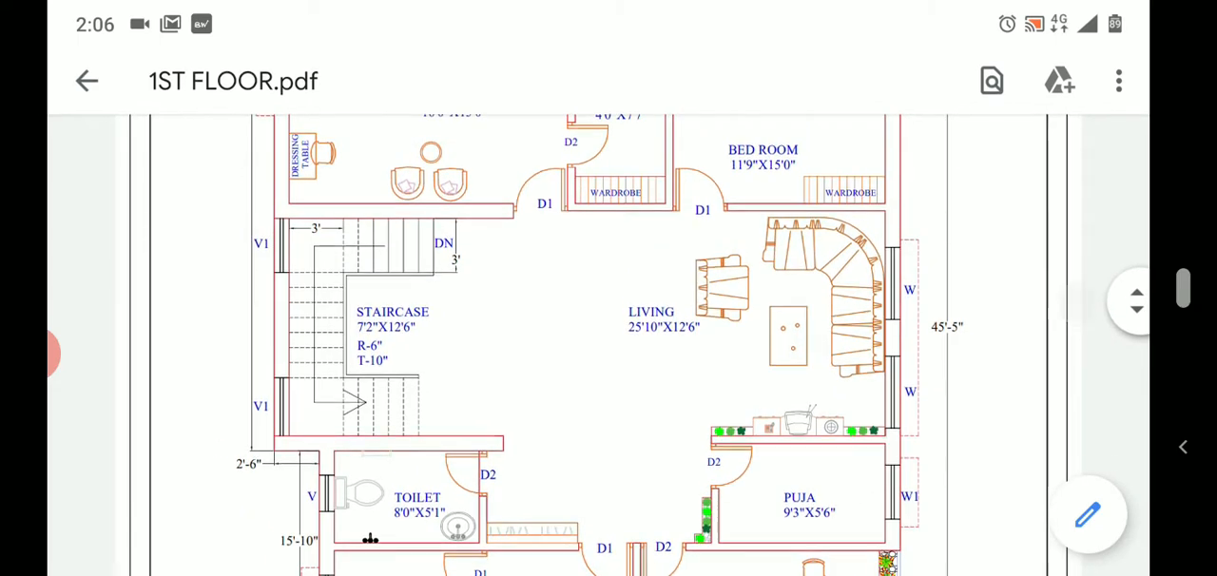
pyautogui.scroll(-3)
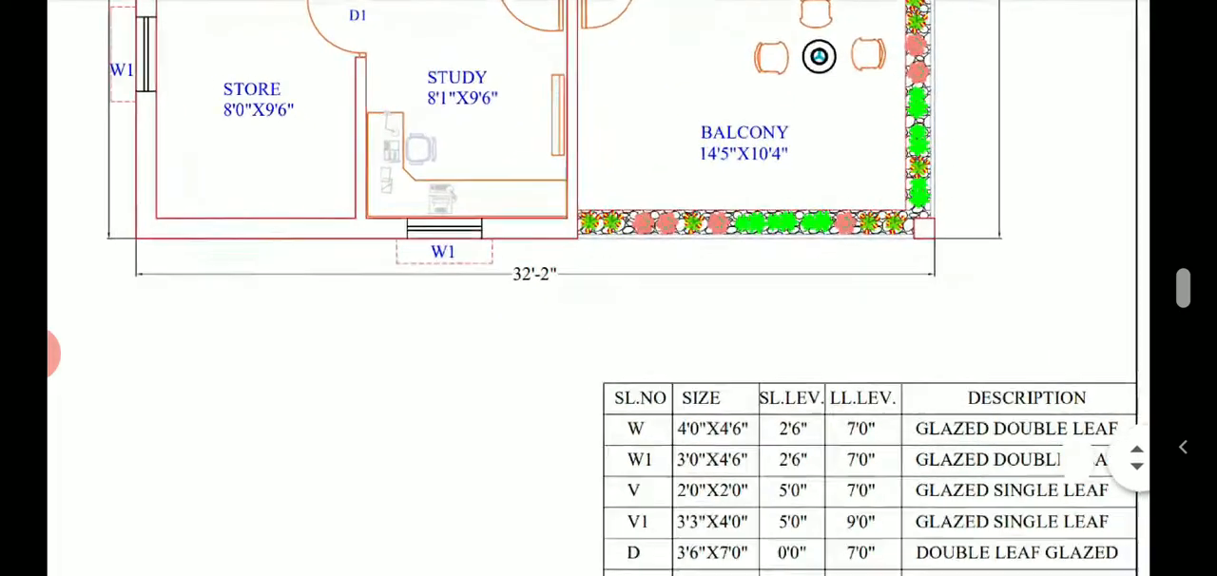
# - Scroll to the schedule through D2, then over toilet, puja, store, study and balcony
pyautogui.scroll(-3)
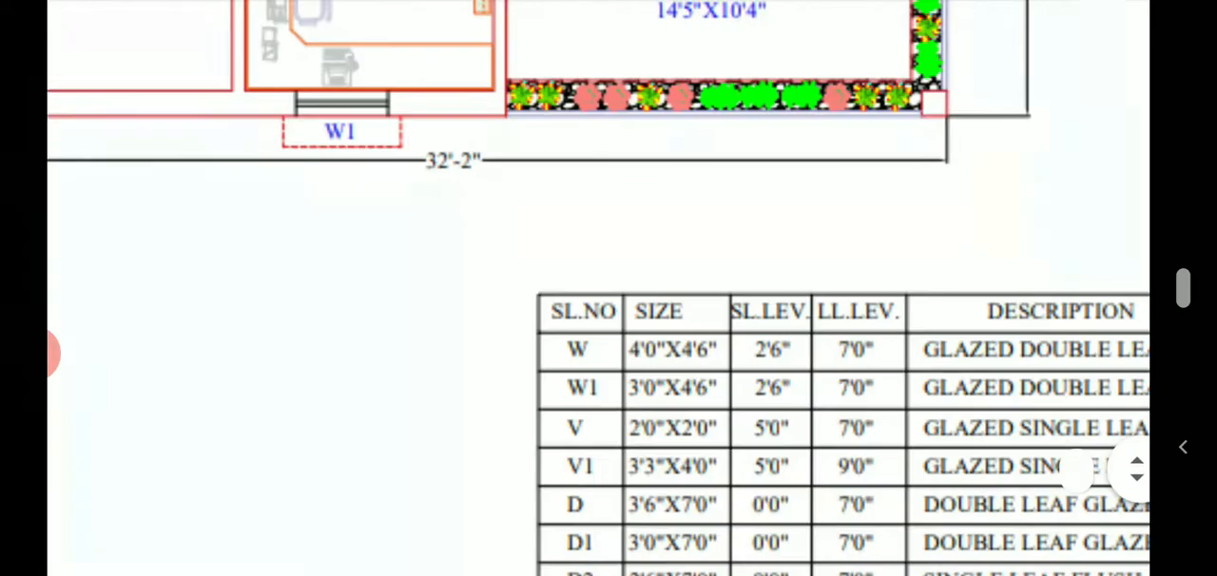
pyautogui.scroll(-3)
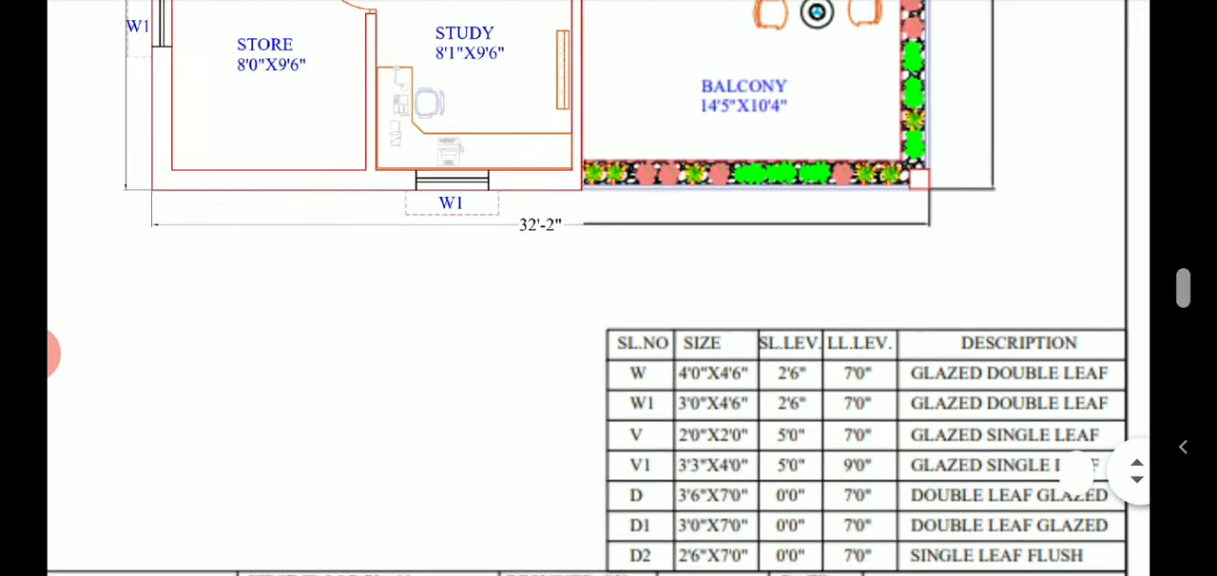
pyautogui.scroll(-3)
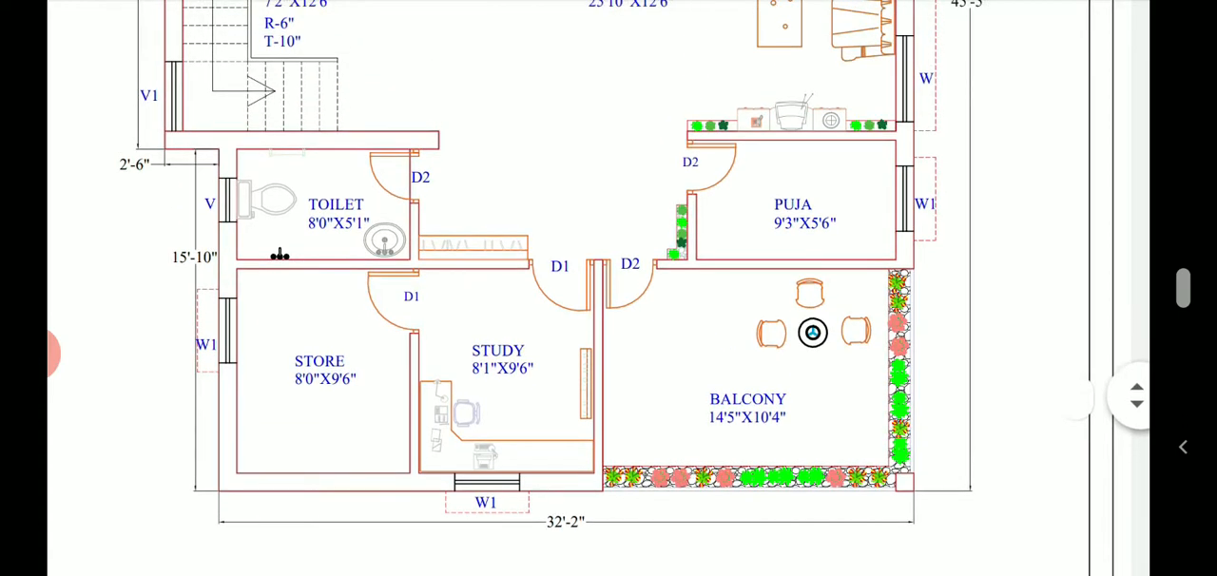
# - Scroll up to the M.BED ROOM and back down to toilet, store, study and balcony
pyautogui.scroll(-3)
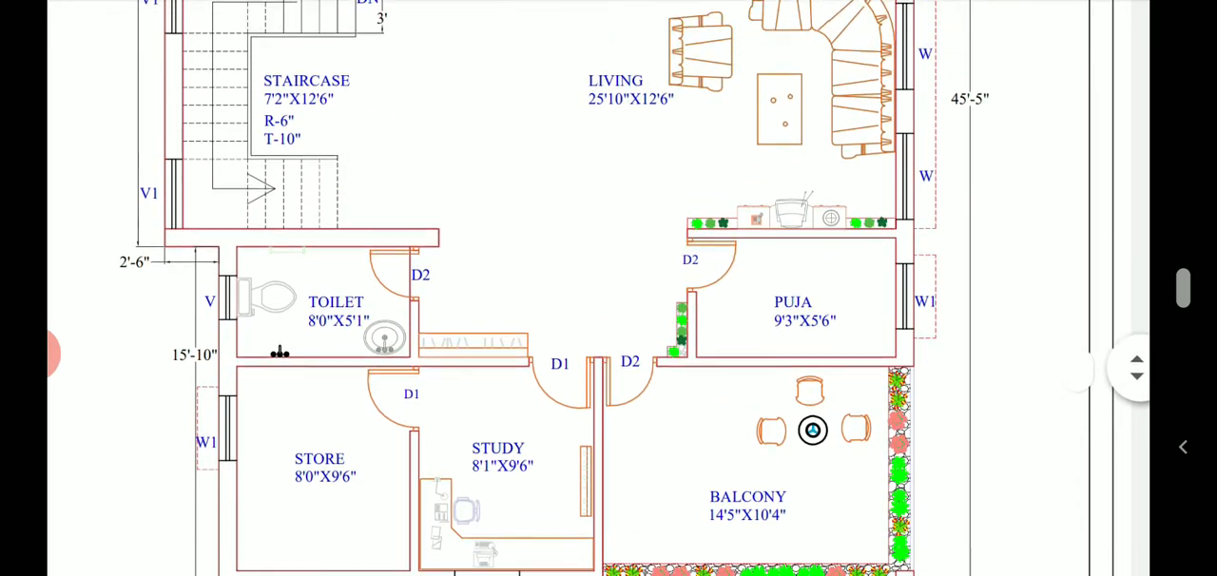
pyautogui.scroll(-3)
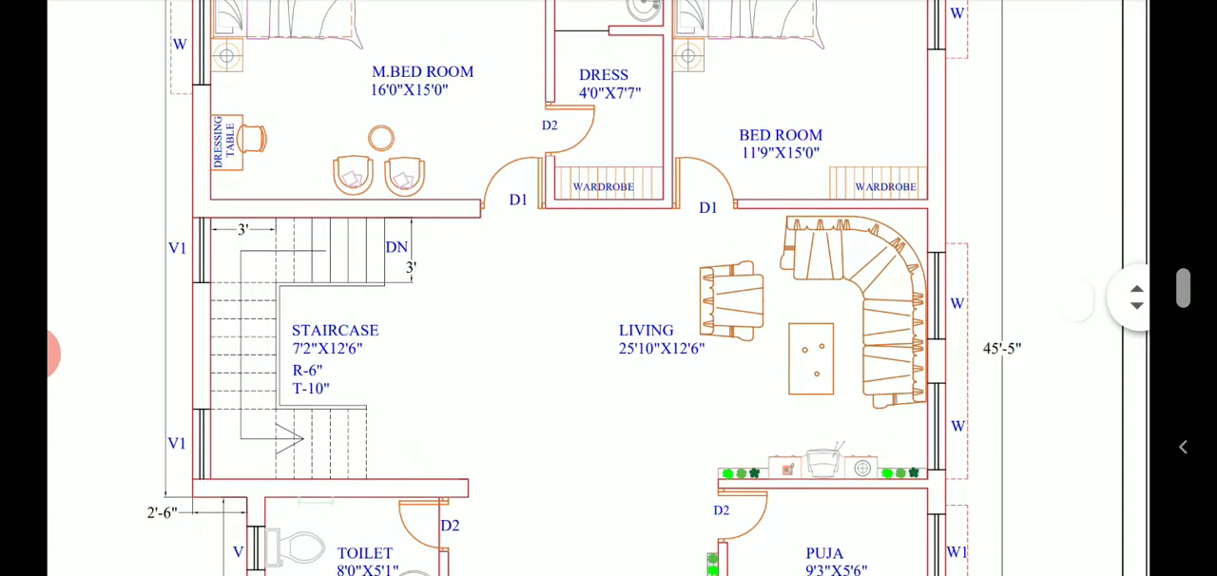
pyautogui.scroll(-3)
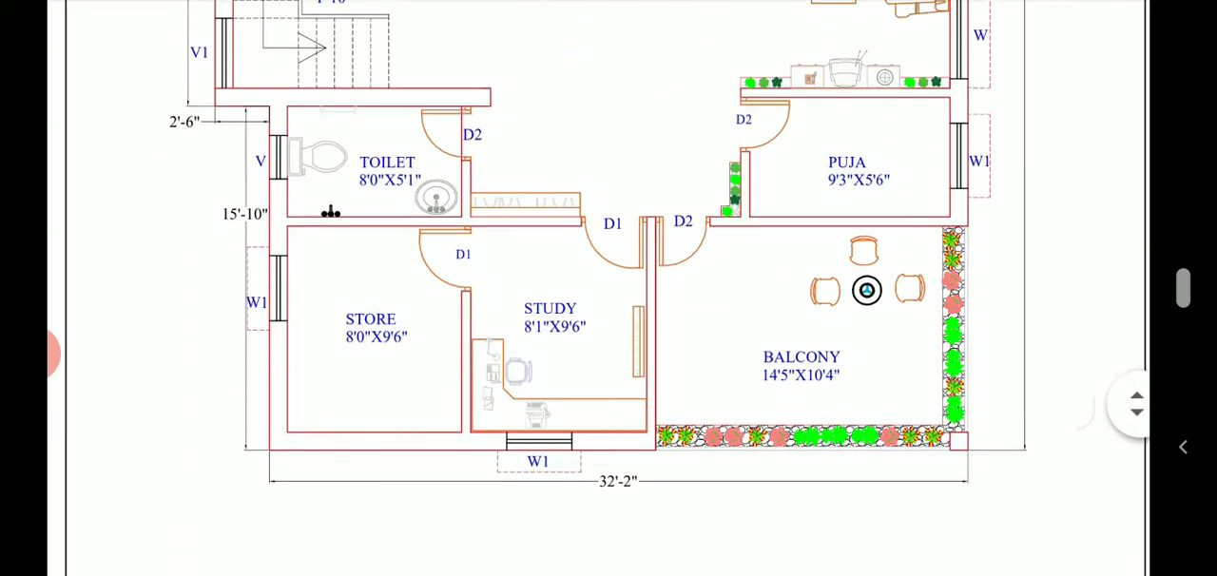
pyautogui.scroll(-3)
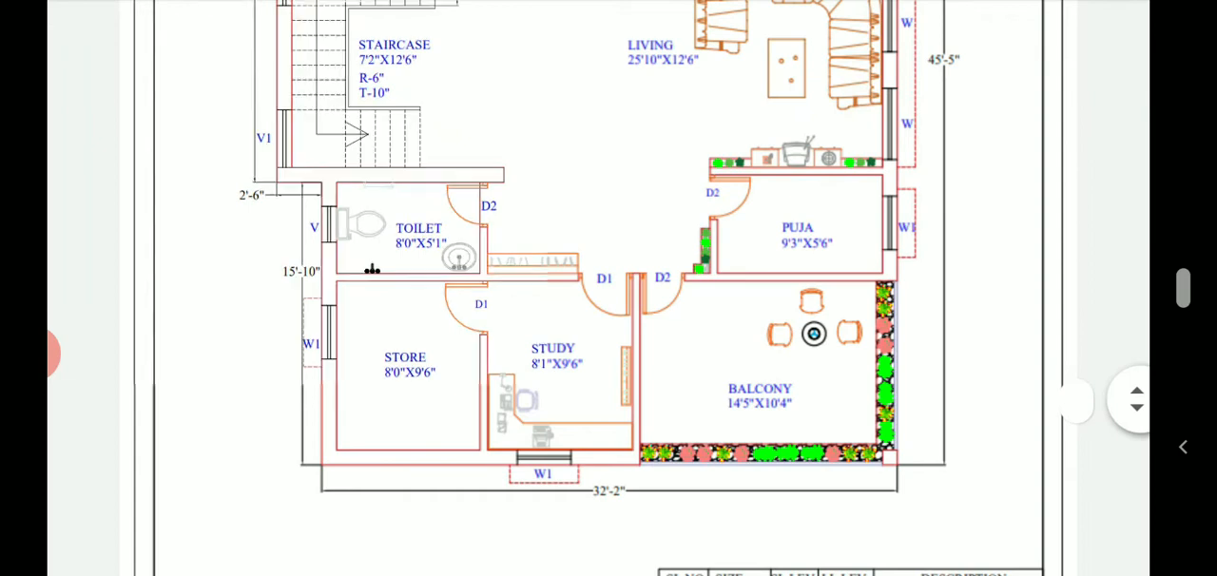
pyautogui.scroll(-3)
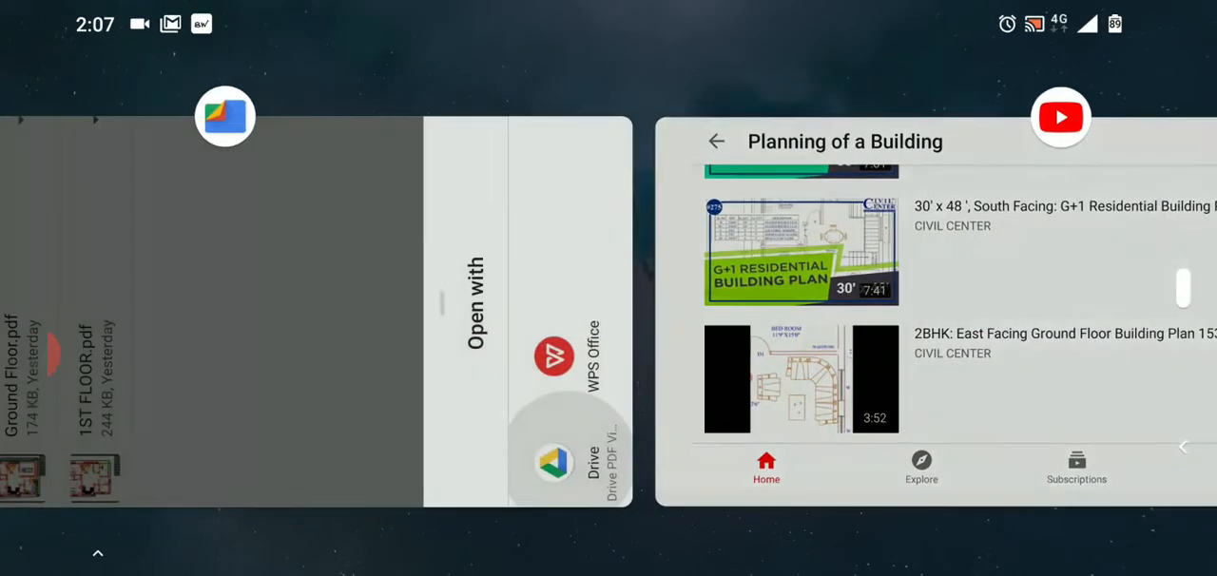
# - Swipe over to YouTube and scroll the CIVIL CENTER 'Planning of a Building' playlist videos
pyautogui.hscroll(3)
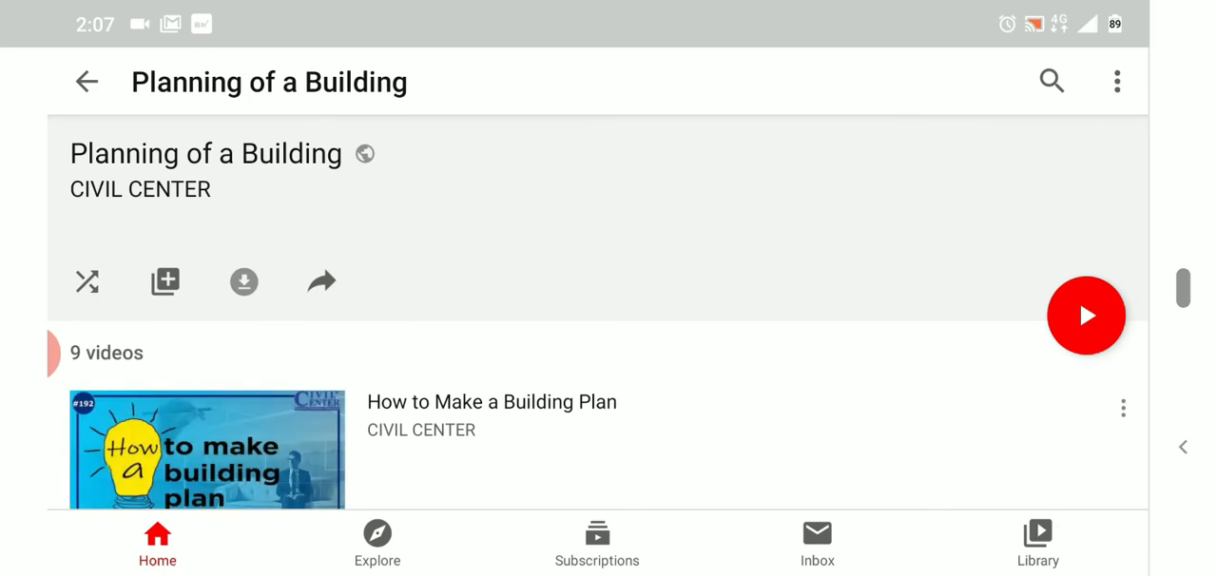
pyautogui.scroll(-3)
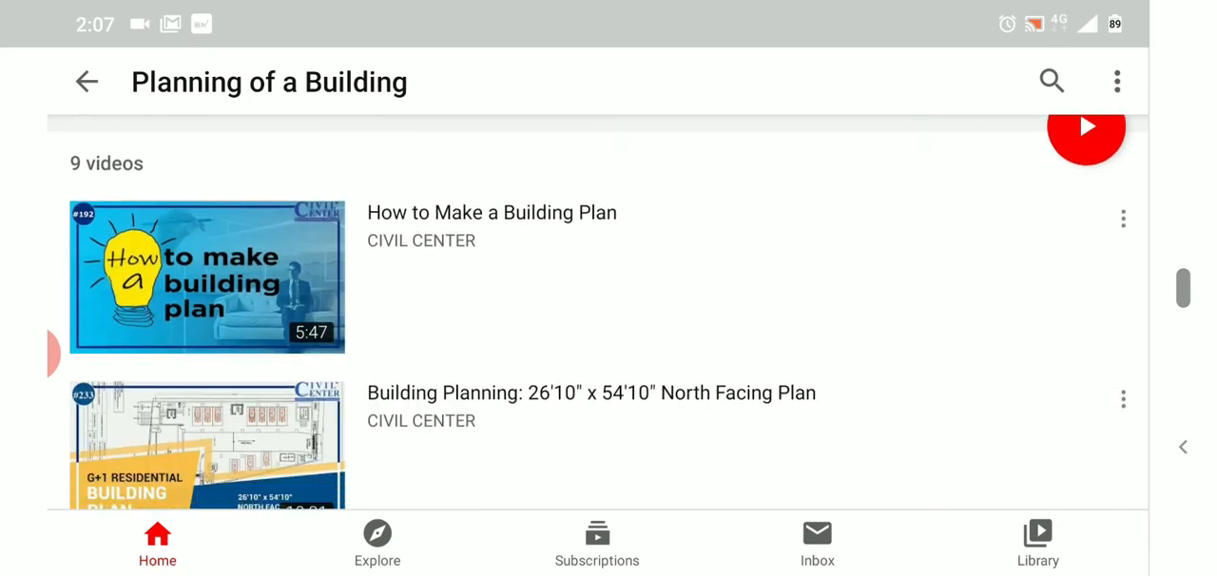
pyautogui.scroll(-3)
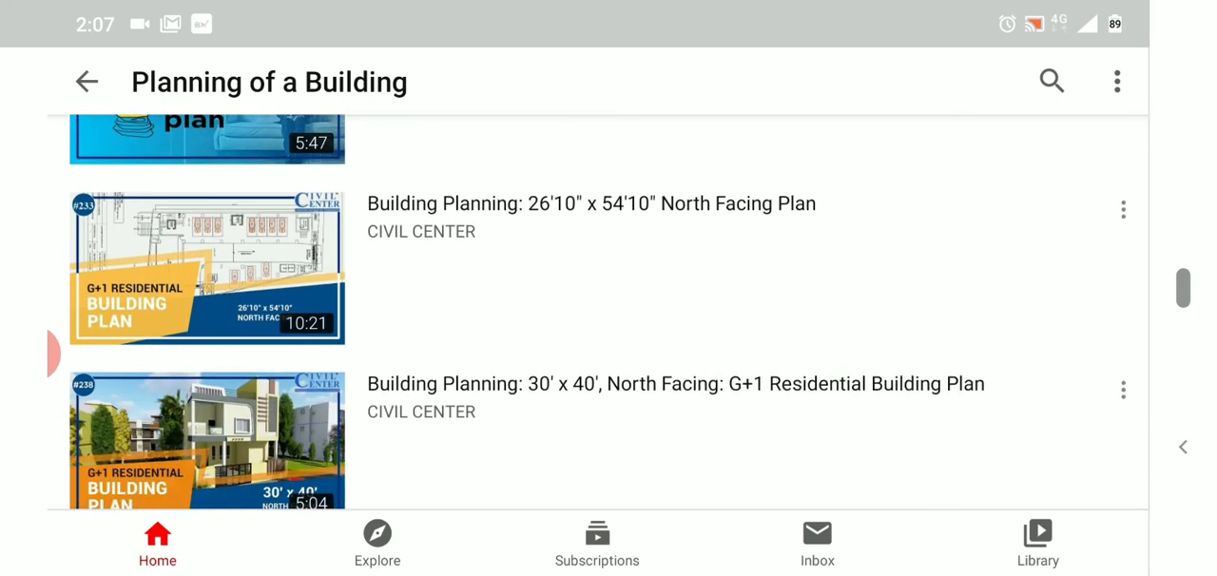
pyautogui.scroll(-3)
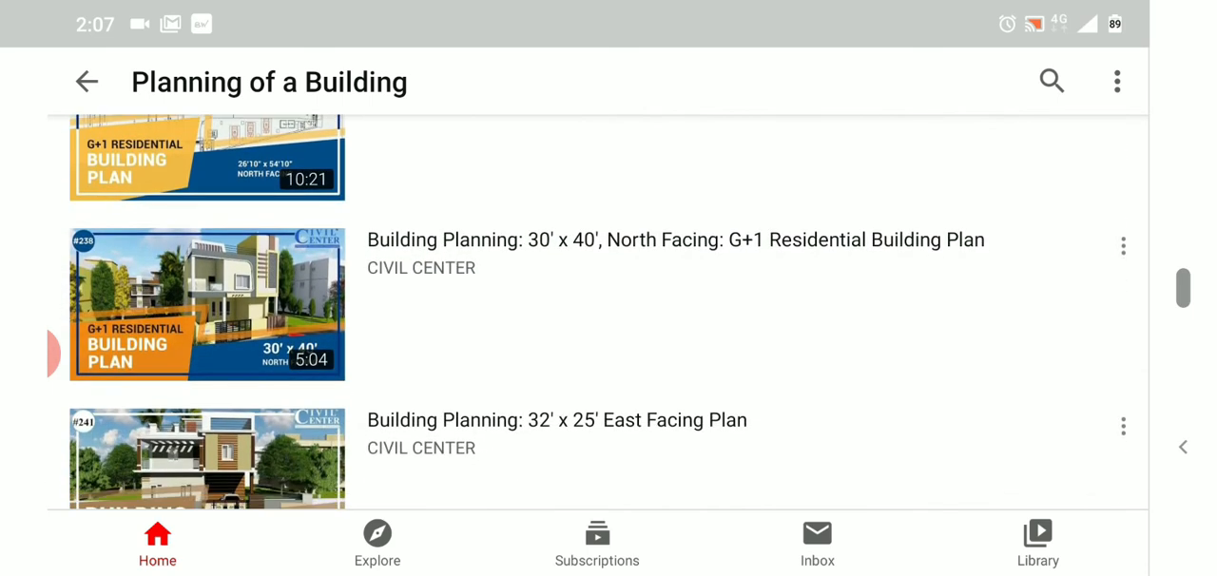
pyautogui.scroll(-3)
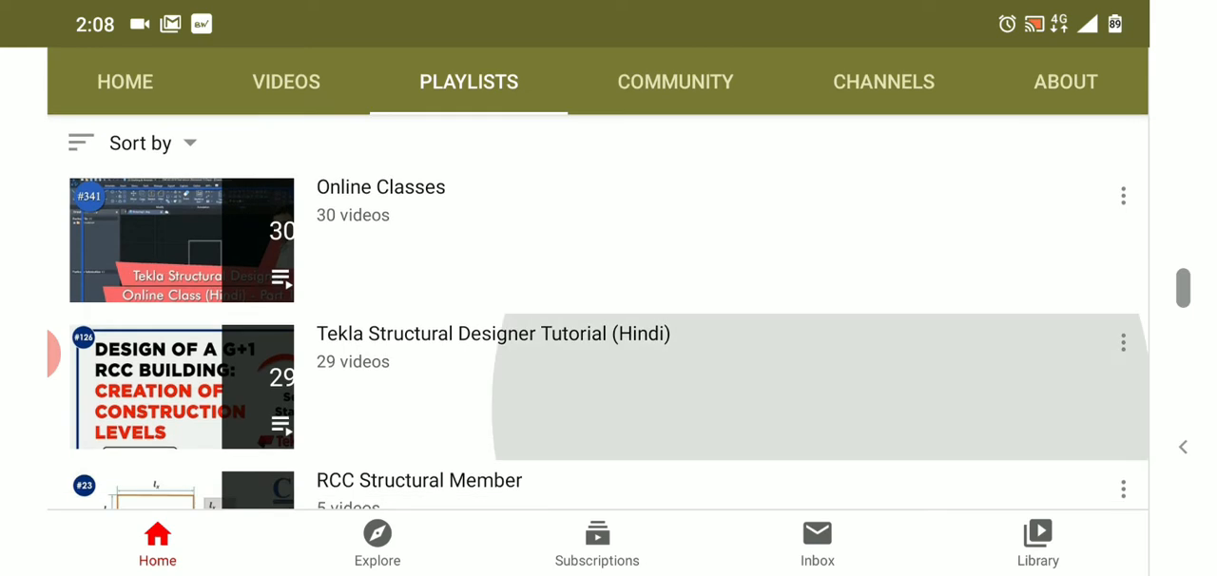
# - Scroll through the CIVIL CENTER playlists, then switch to the channel's Videos tab
pyautogui.scroll(-3)
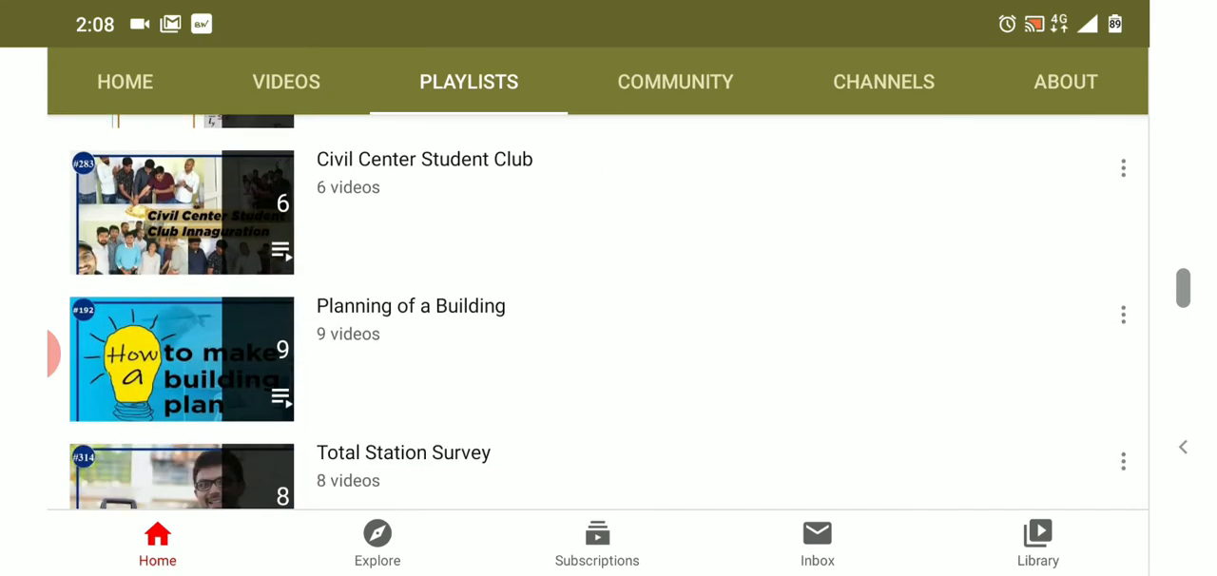
pyautogui.scroll(-3)
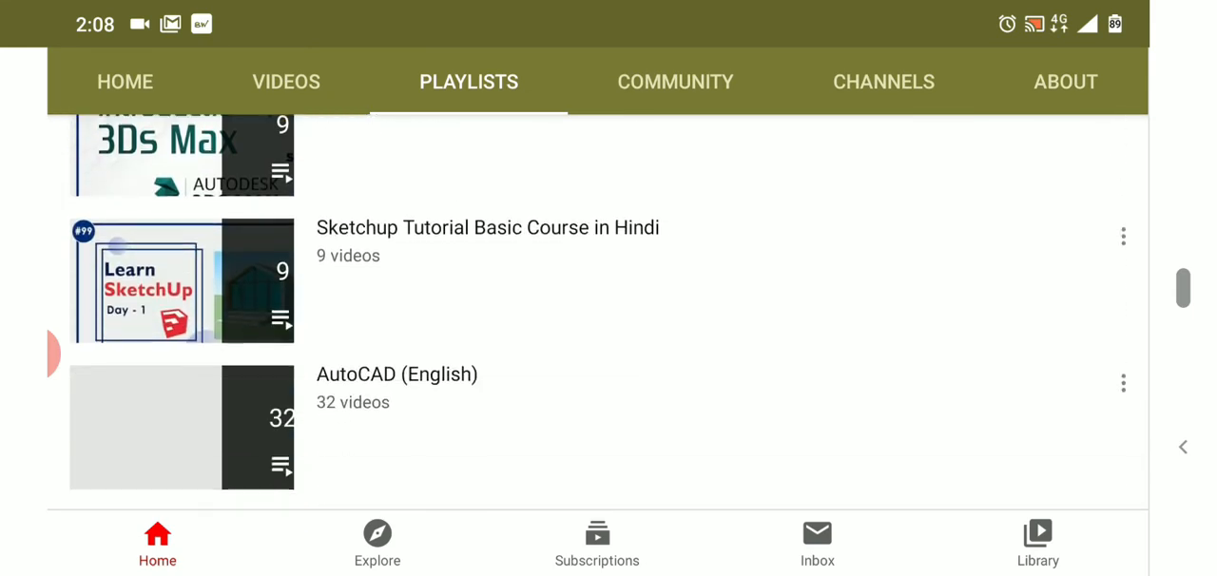
pyautogui.scroll(-3)
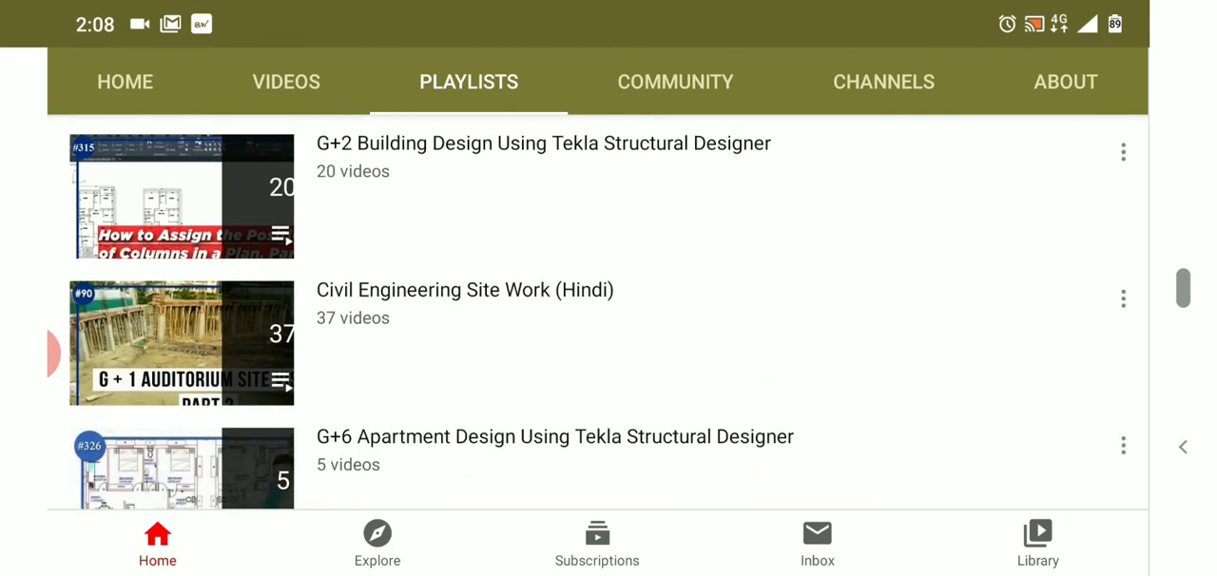
pyautogui.scroll(-3)
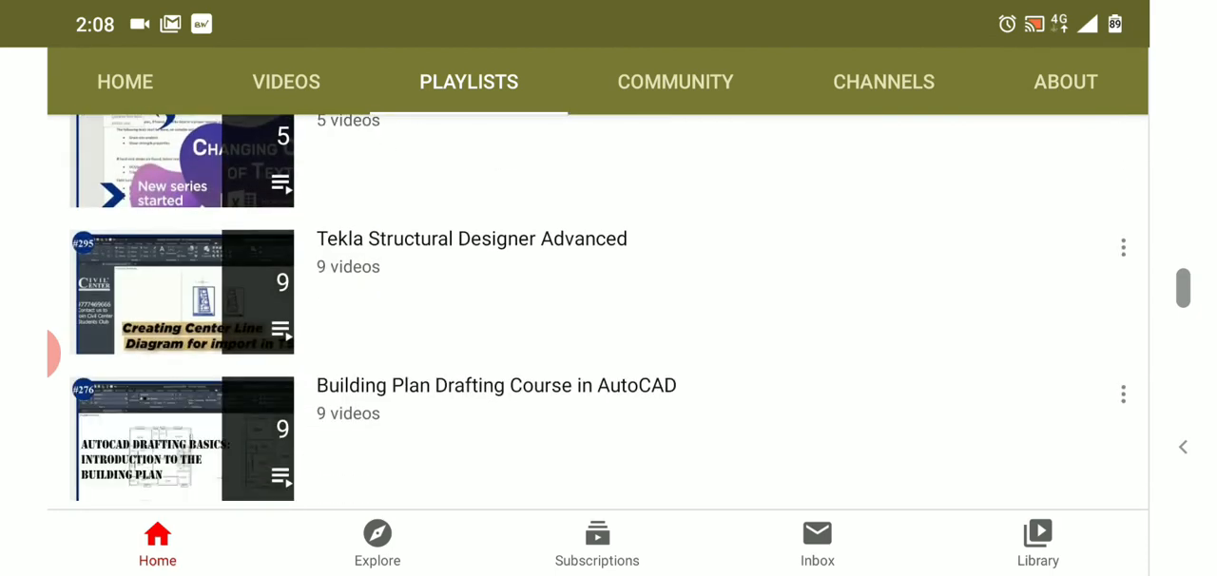
pyautogui.click(287, 80)
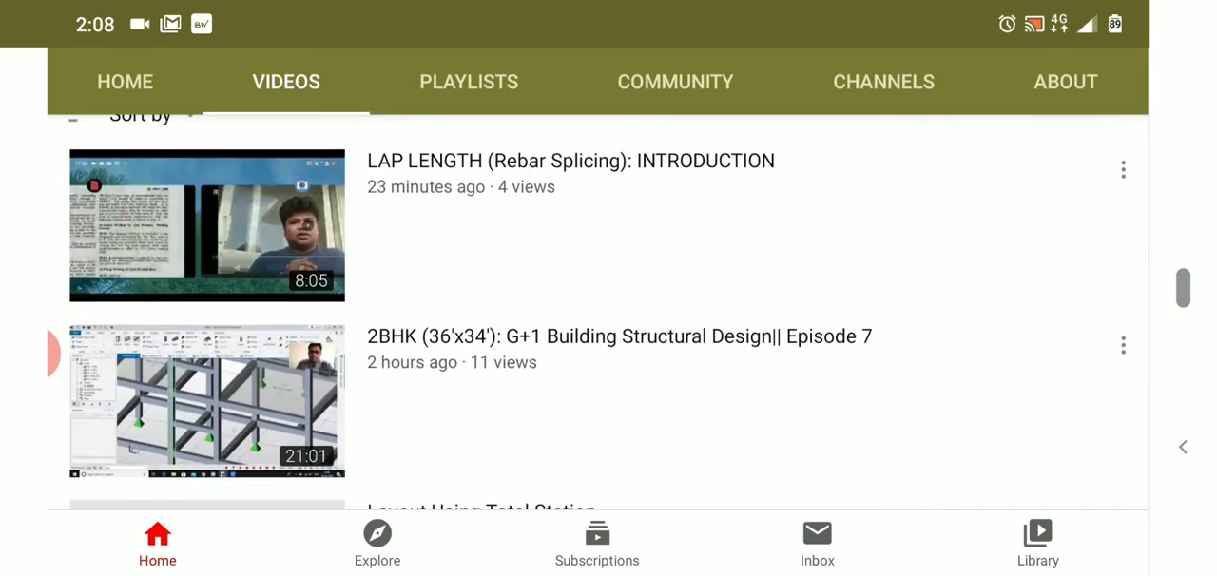
# - Scroll the recent uploads past Layout Using Total Station to Load Combination in Tekla
pyautogui.scroll(-3)
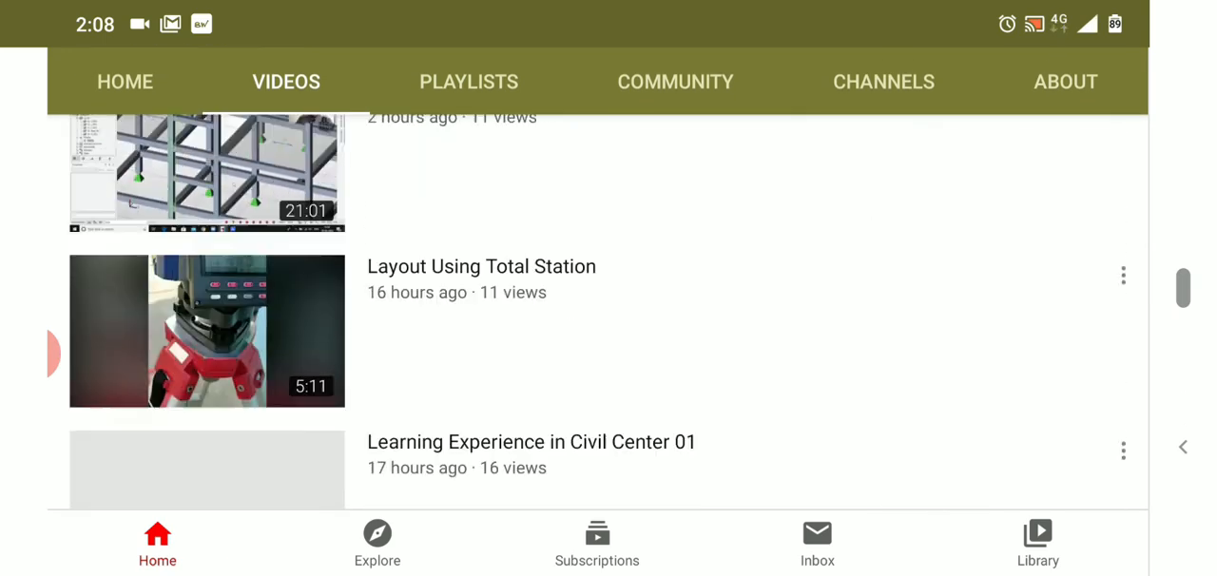
pyautogui.scroll(-3)
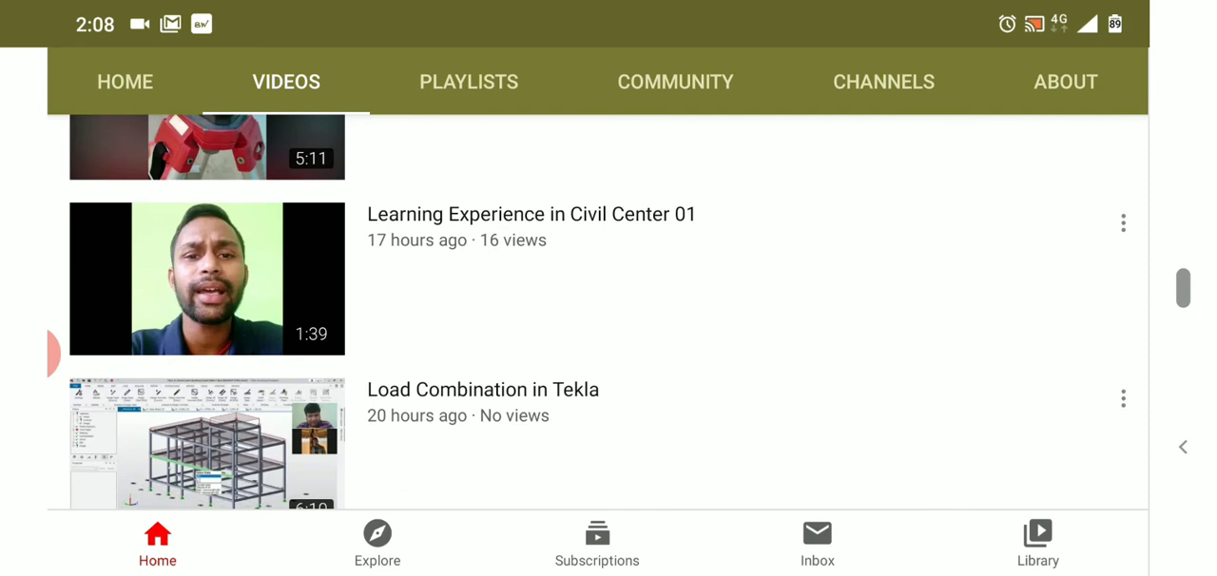